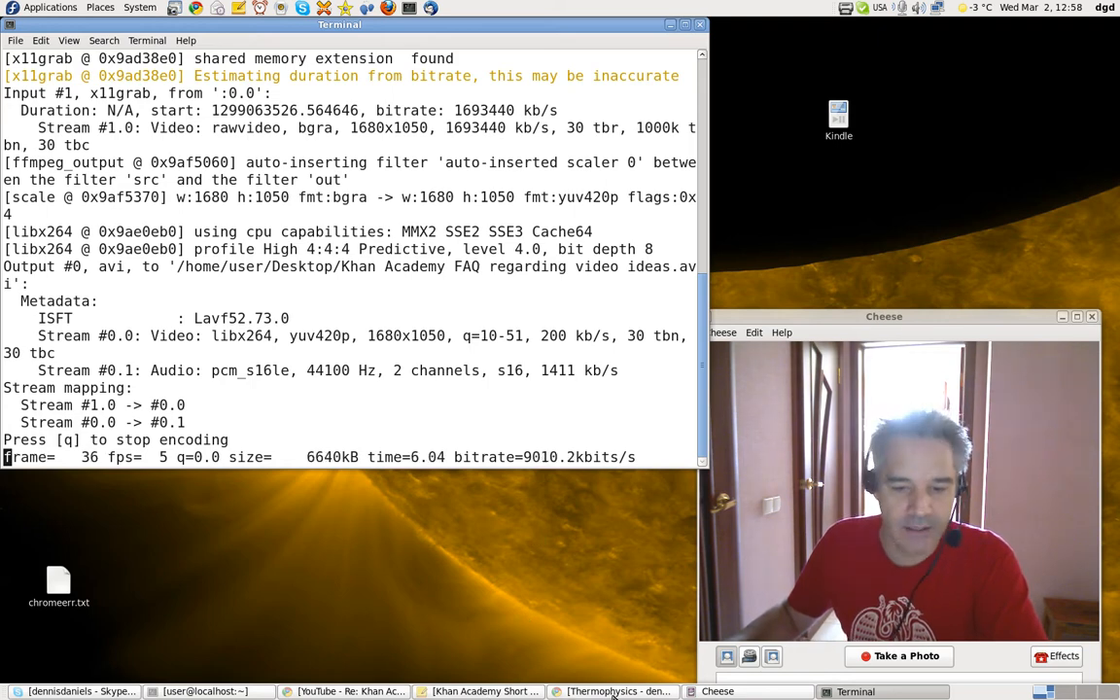
# - Read the Thermophysics request email, then bring up the 'Re: Khan Academy on the Gates Notes' YouTube page
pyautogui.click(612, 692)
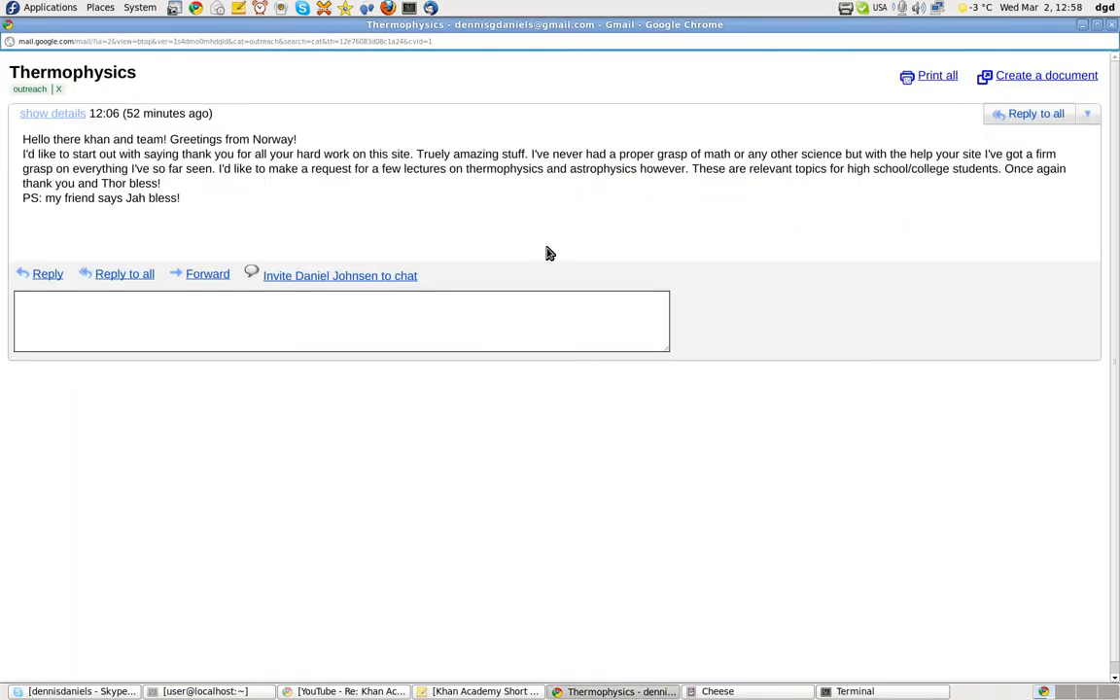
pyautogui.moveTo(241, 215)
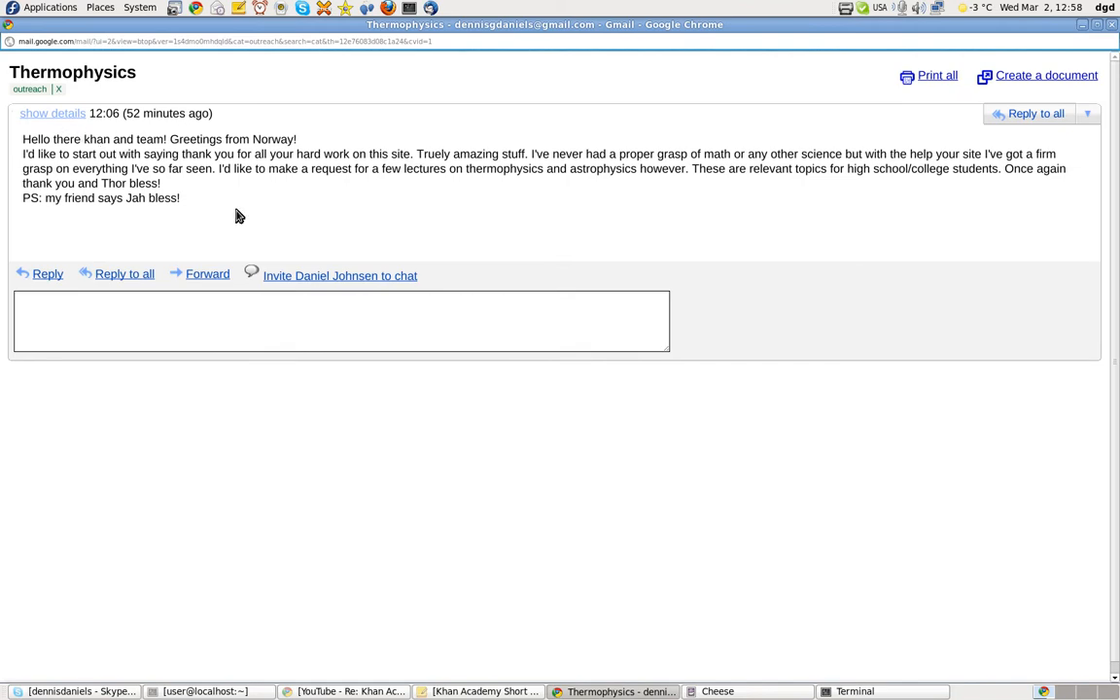
pyautogui.moveTo(482, 210)
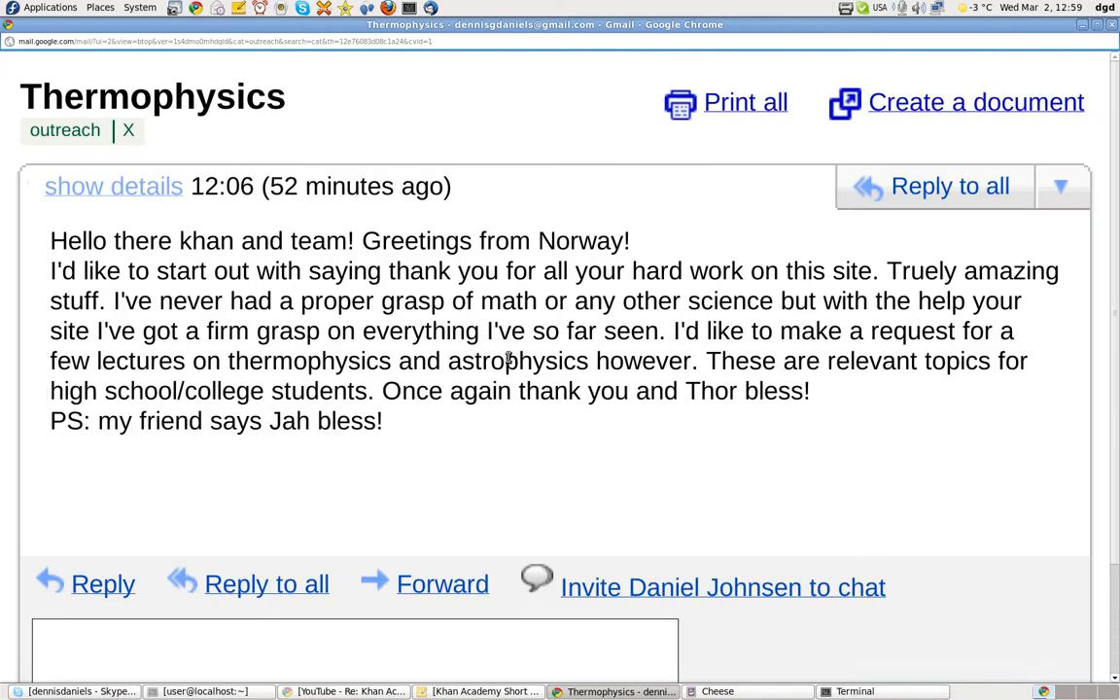
pyautogui.doubleClick(128, 359)
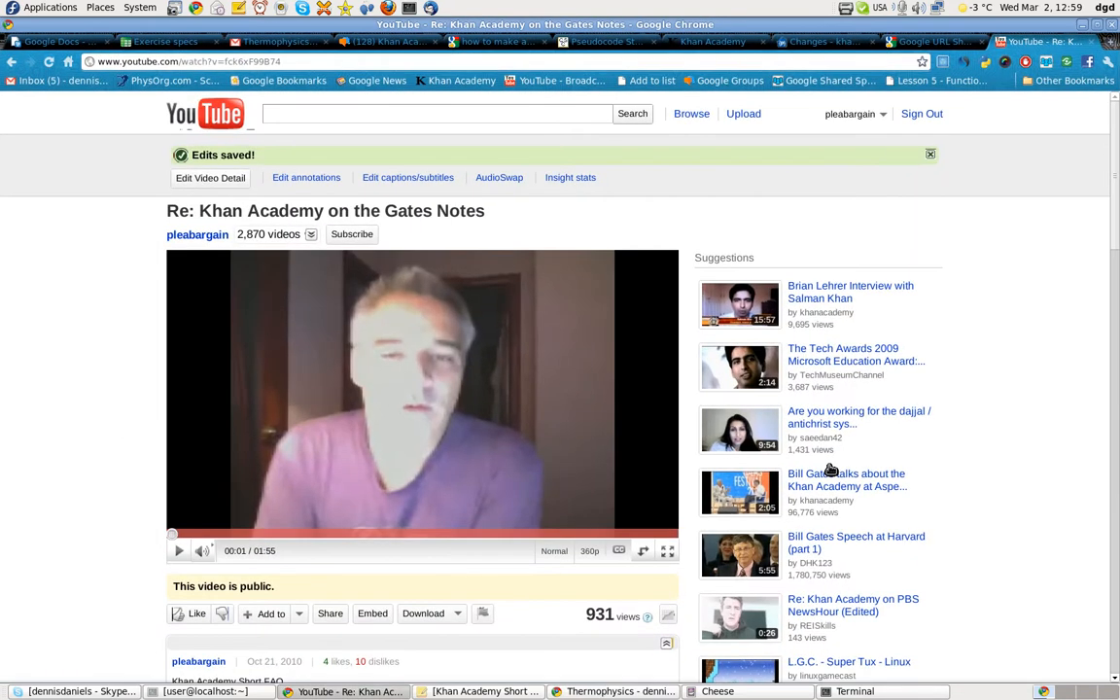
# - Scroll to the Khan Academy Short FAQ description and return to it from the Google Code view
pyautogui.scroll(-3)
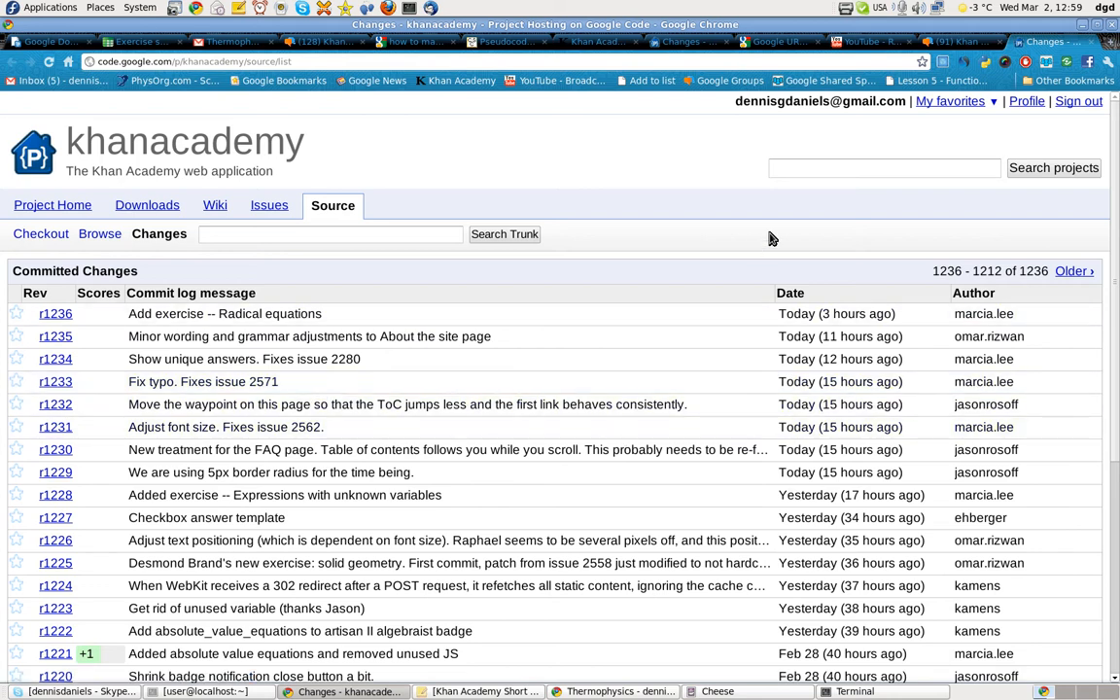
pyautogui.click(865, 43)
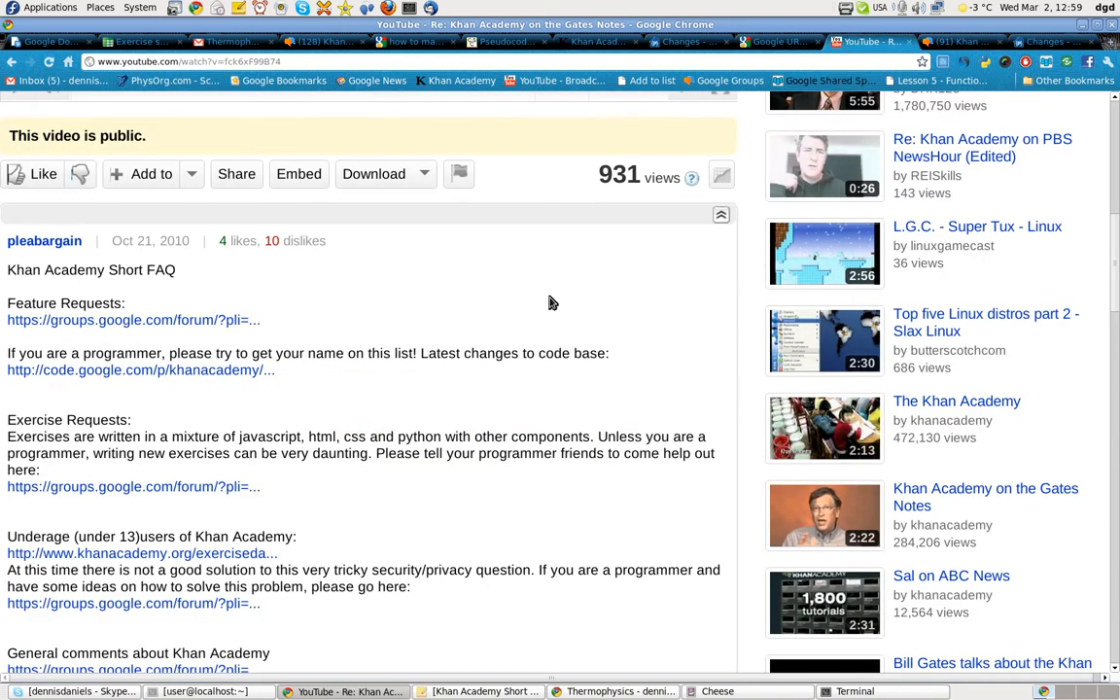
# - Highlight 'mixture of javascript, html' and check the exercise-requests discussion group link
pyautogui.scroll(-3)
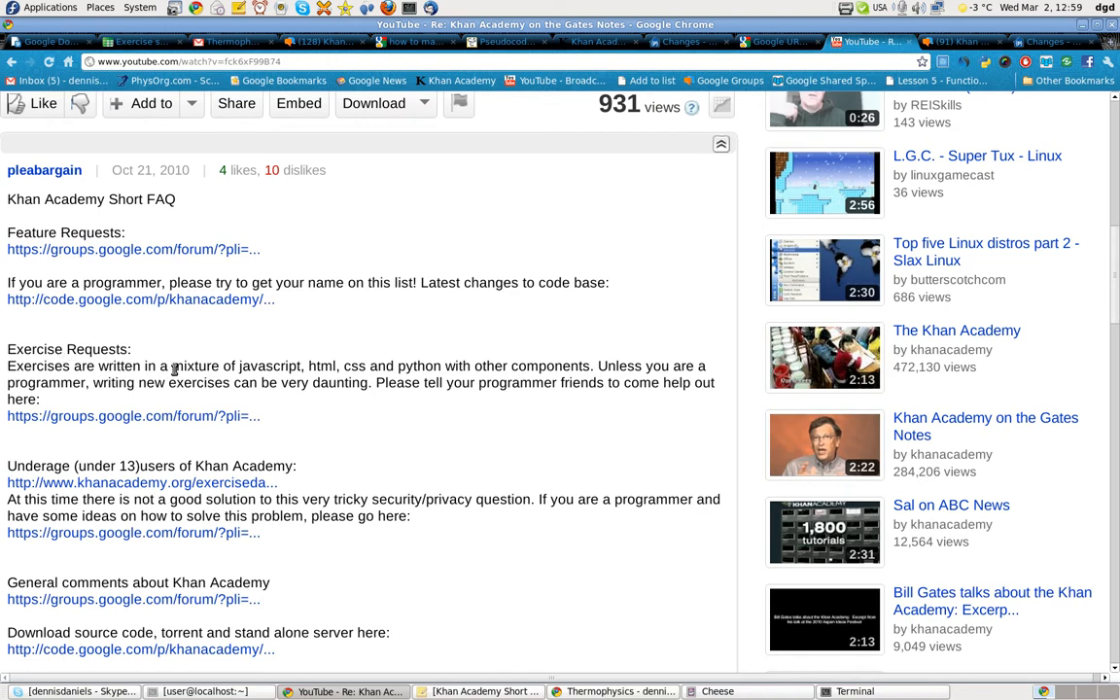
pyautogui.moveTo(173, 366); pyautogui.dragTo(334, 365)
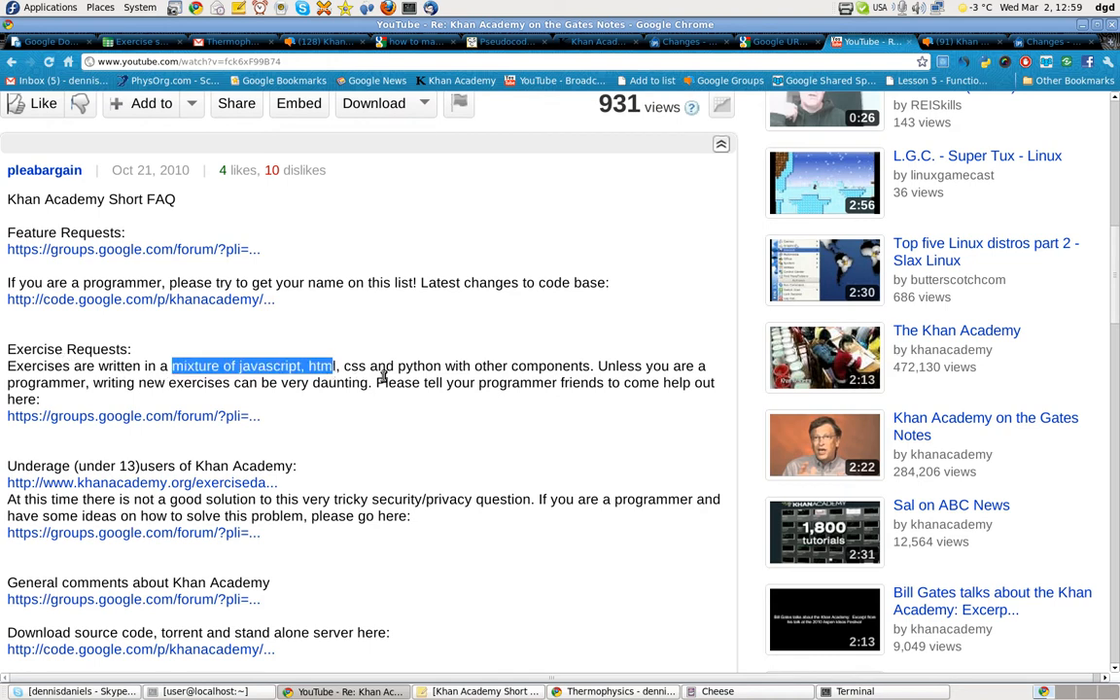
pyautogui.click(132, 416)
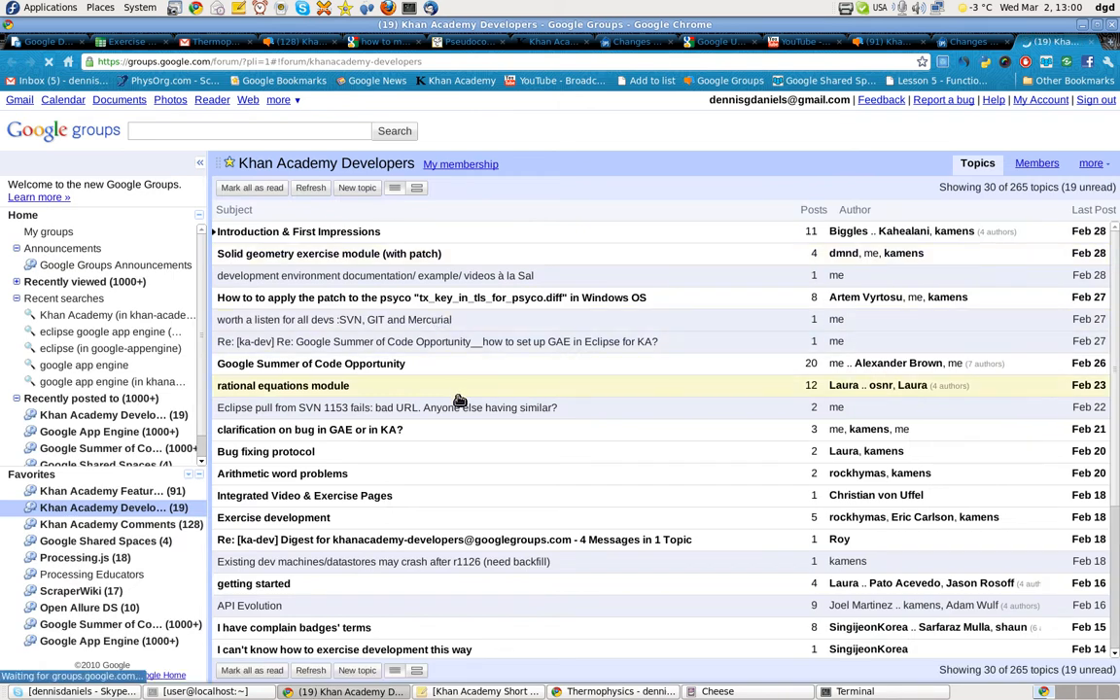
pyautogui.click(311, 187)
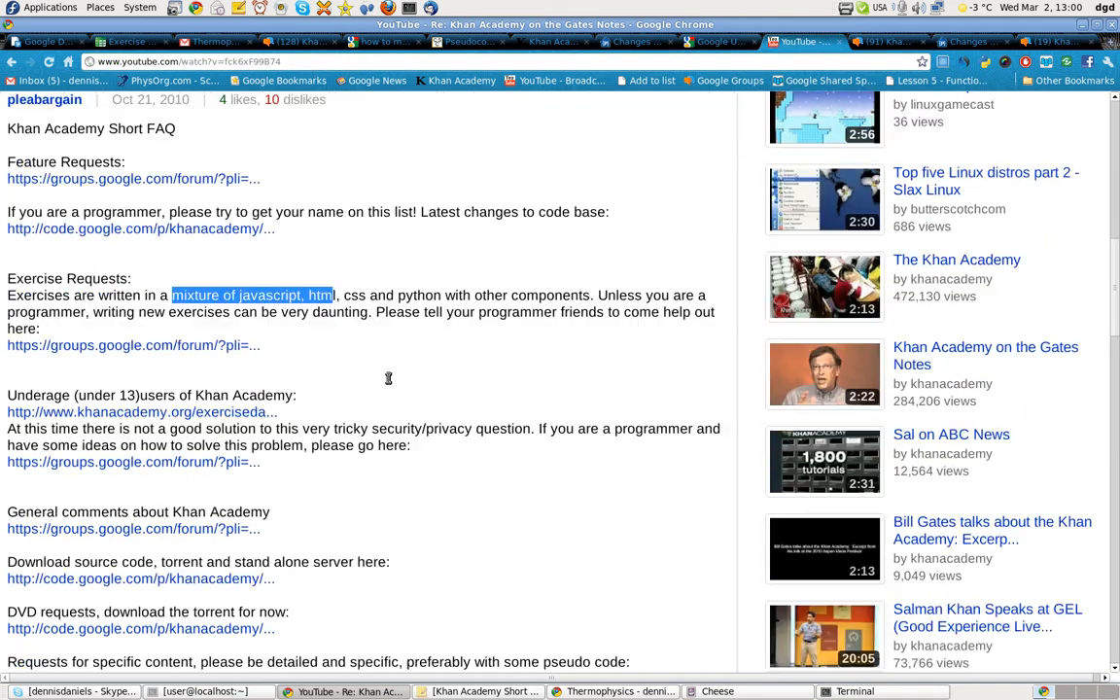
# - Highlight the security/privacy question in the FAQ, then bring up the Khan Academy Developers group
pyautogui.scroll(-3)
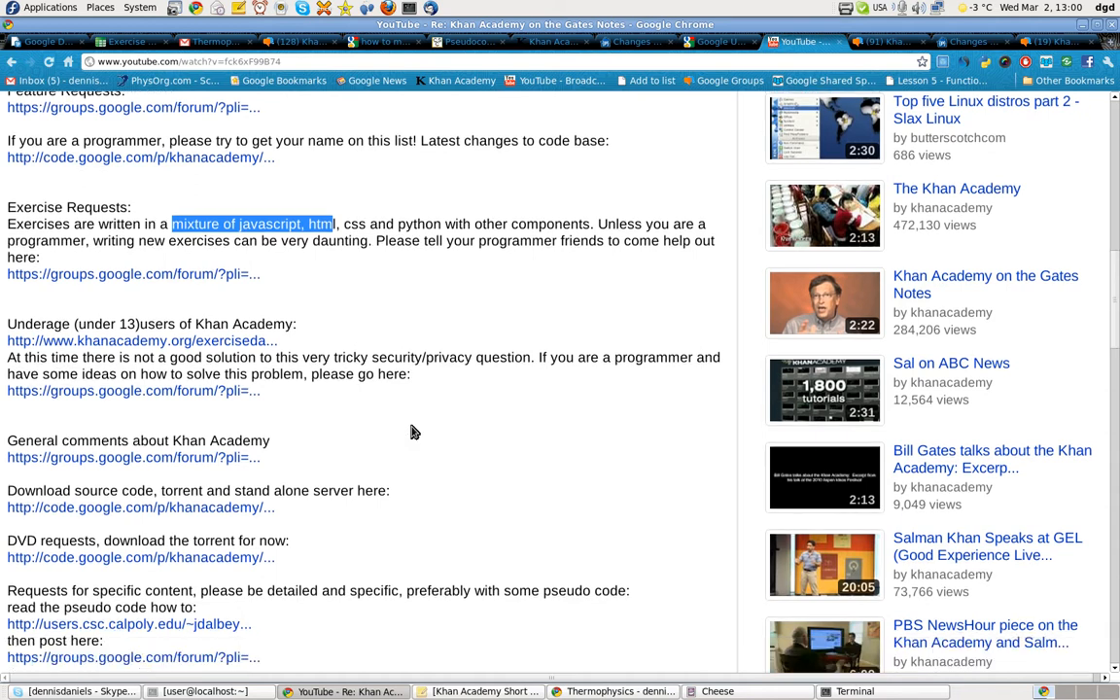
pyautogui.moveTo(327, 358)
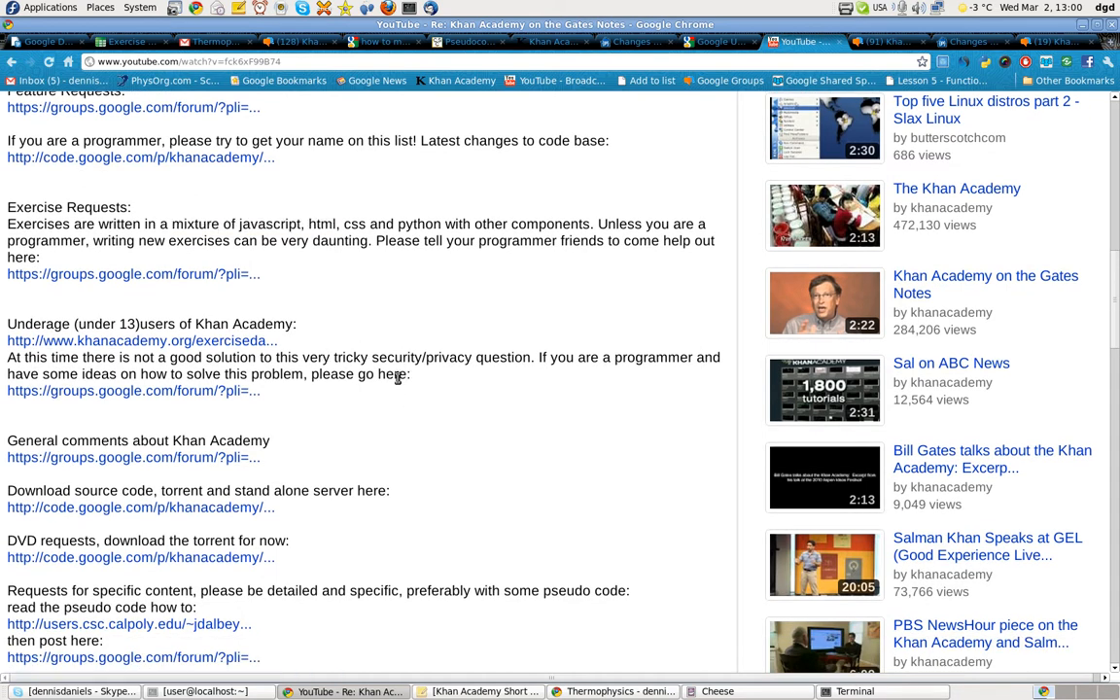
pyautogui.moveTo(309, 357); pyautogui.dragTo(451, 358)
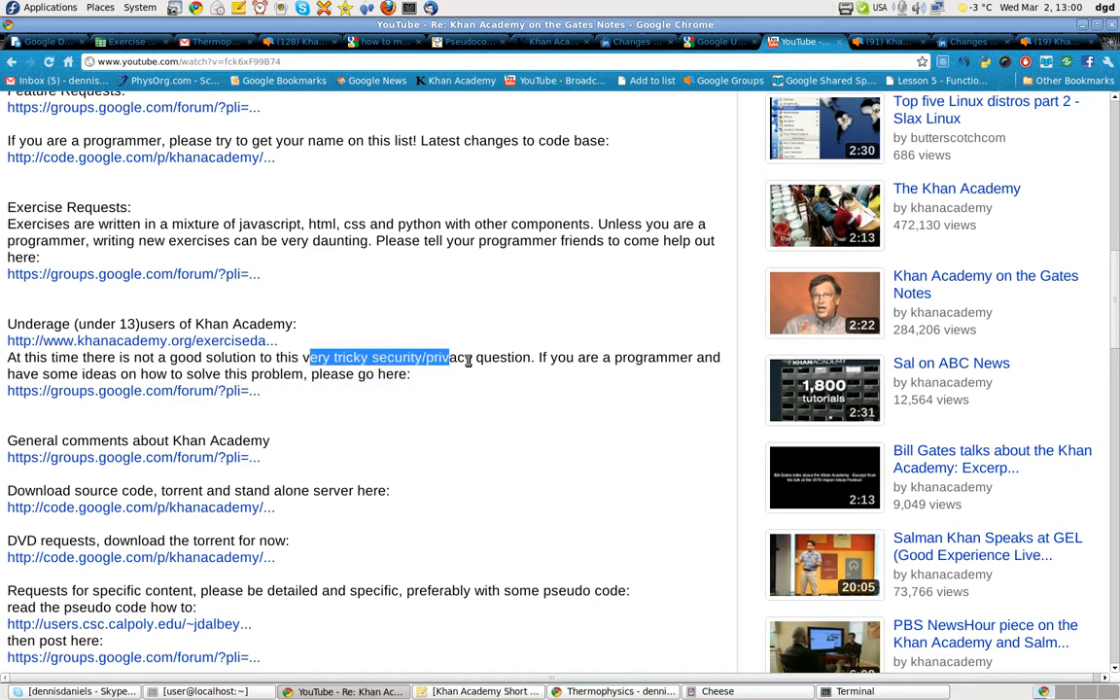
pyautogui.moveTo(447, 358); pyautogui.dragTo(514, 357)
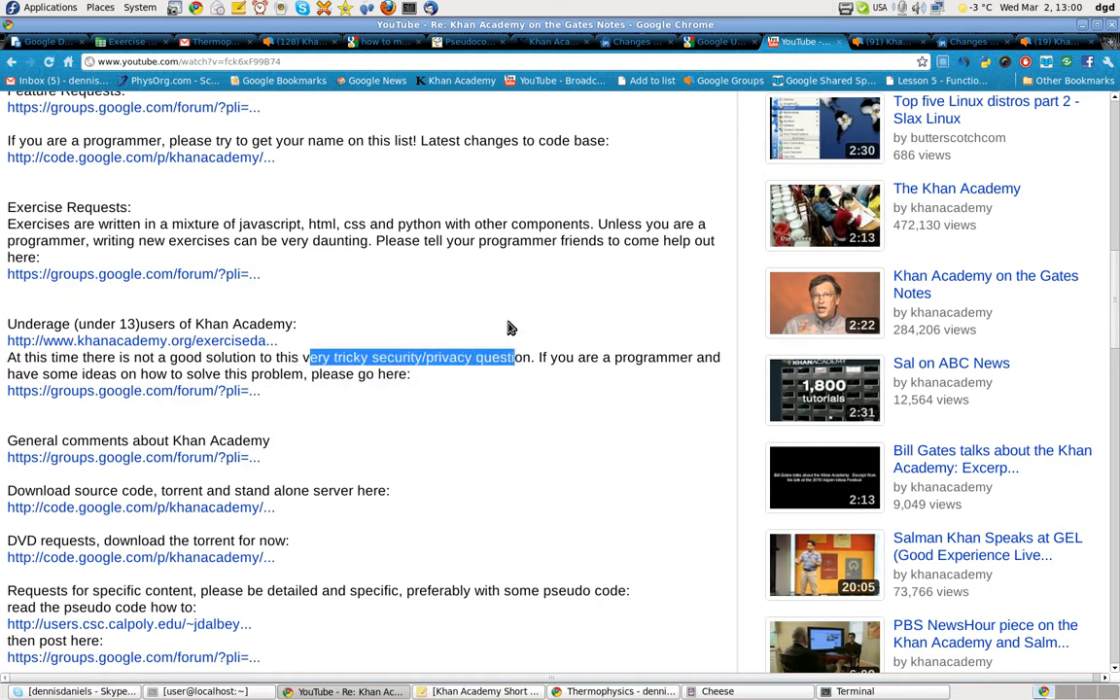
pyautogui.scroll(-3)
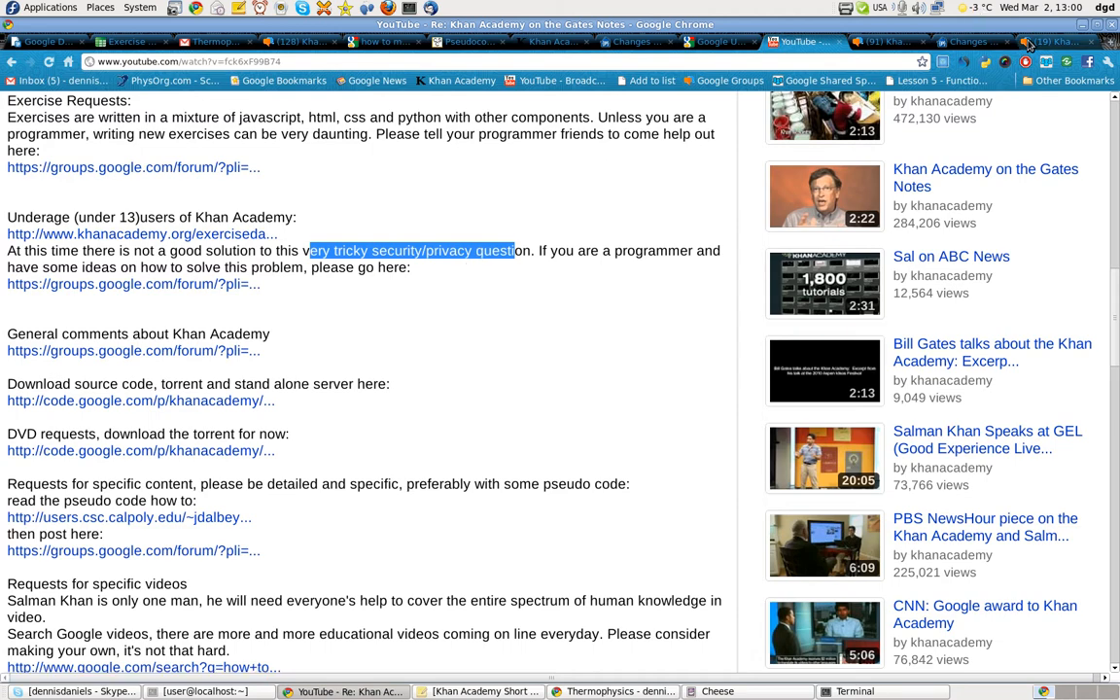
pyautogui.click(1050, 43)
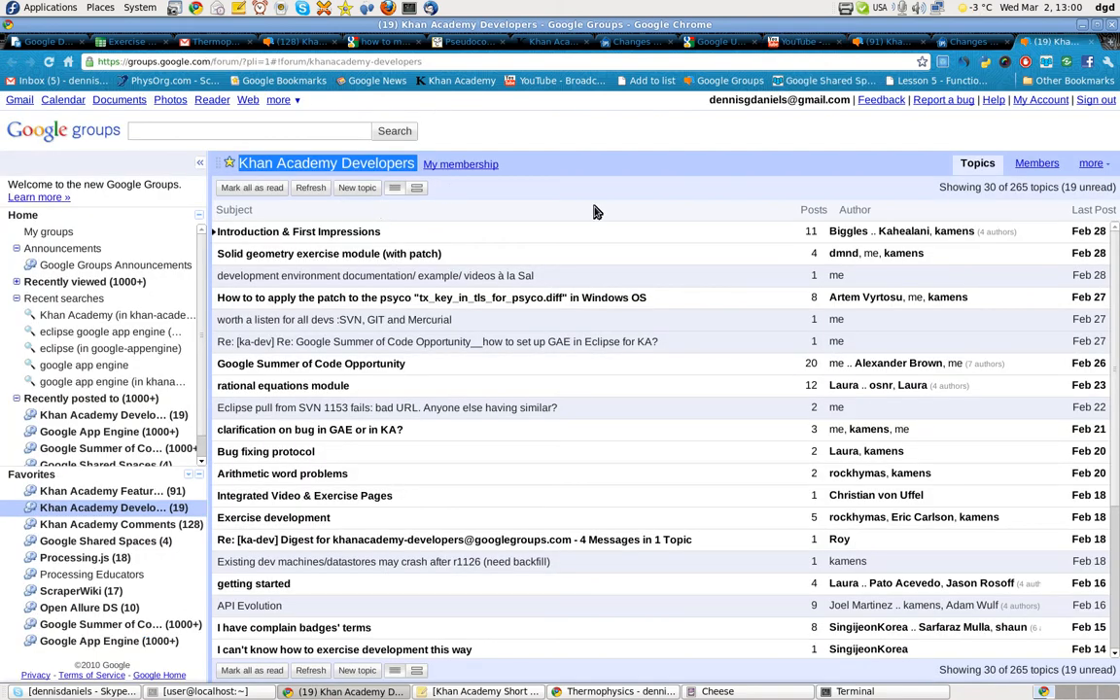
# - Follow the FAQ's General comments link to the Khan Academy Comments group
pyautogui.click(797, 43)
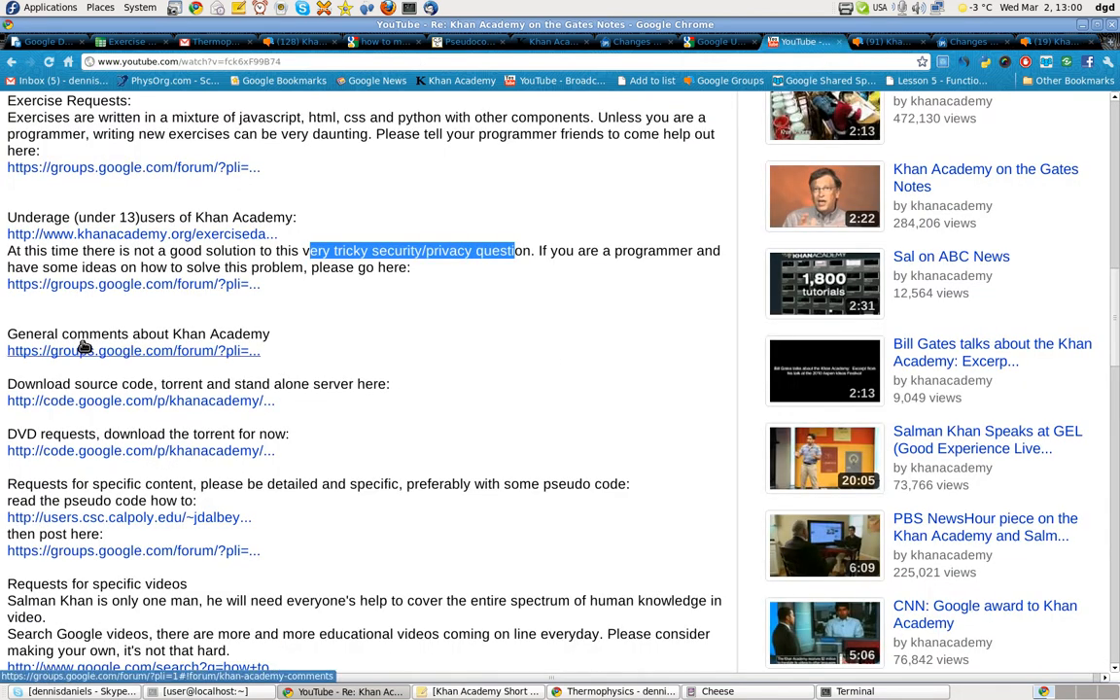
pyautogui.moveTo(188, 354)
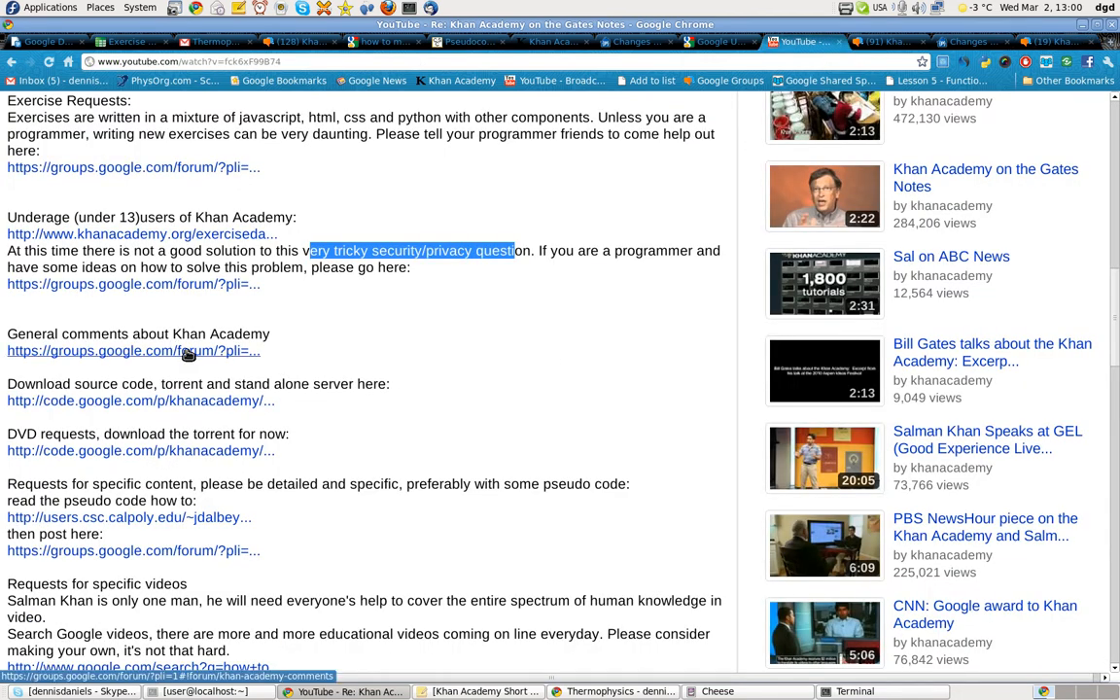
pyautogui.click(133, 350)
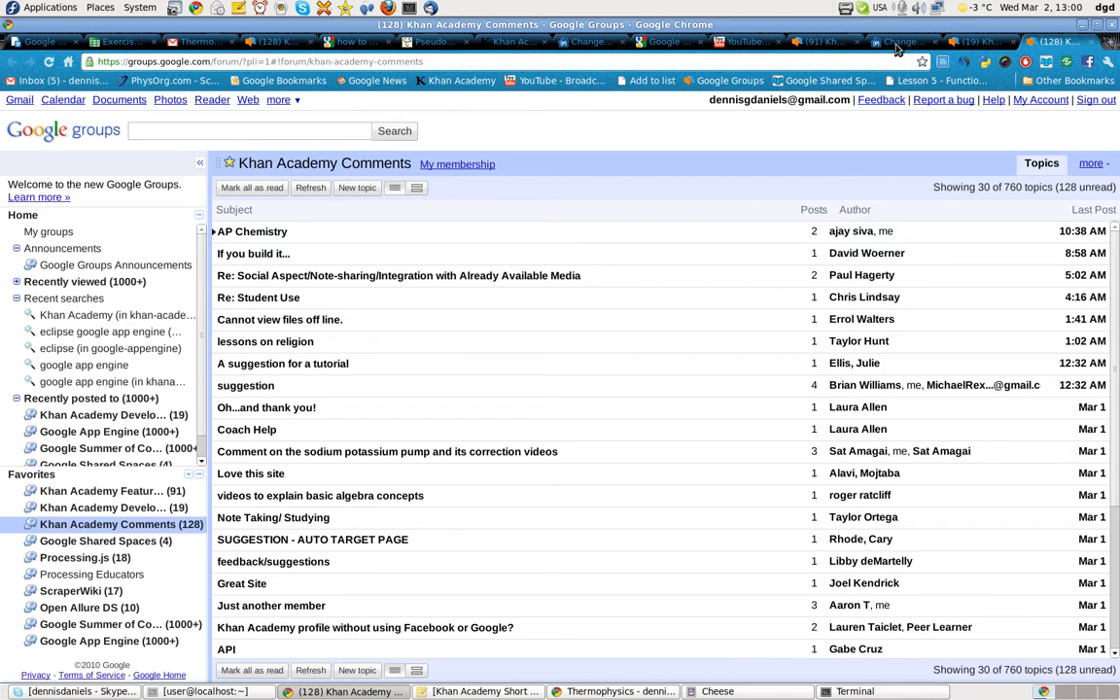
pyautogui.click(746, 41)
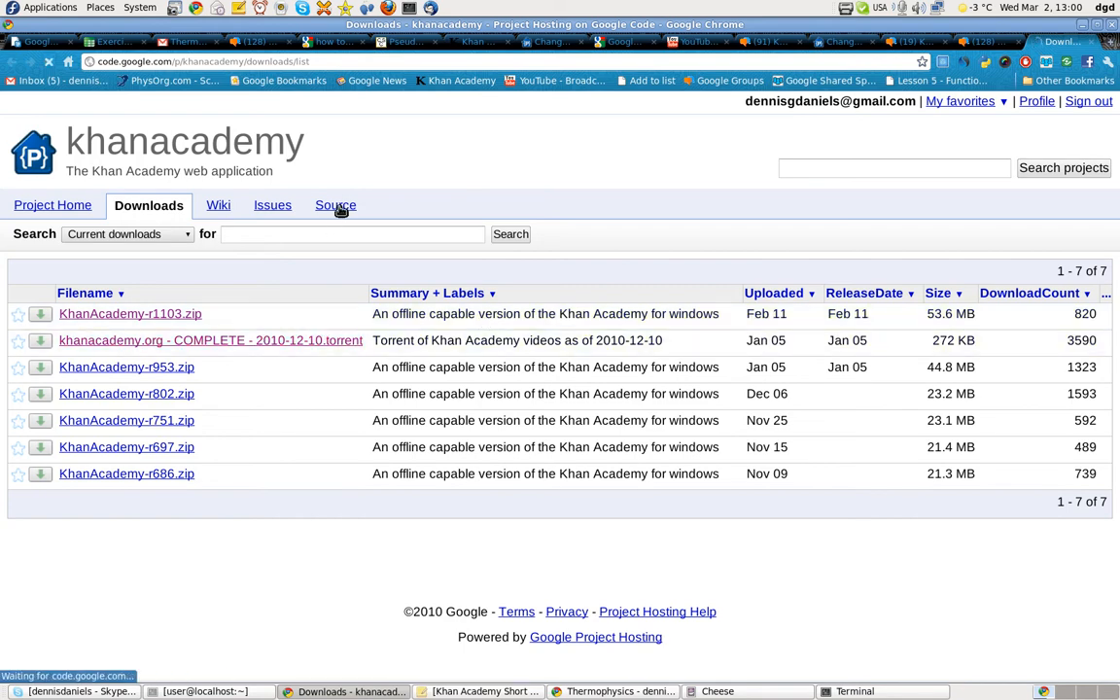
# - Review the khanacademy project's source checkout instructions, then return to the YouTube FAQ description
pyautogui.click(334, 206)
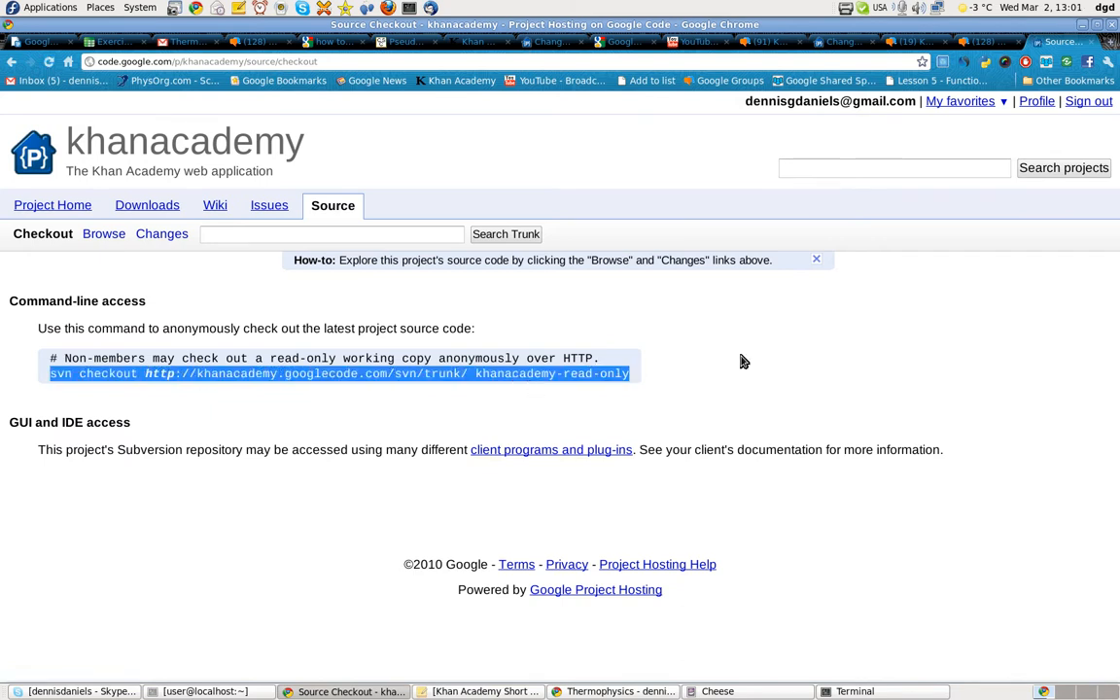
pyautogui.moveTo(758, 353)
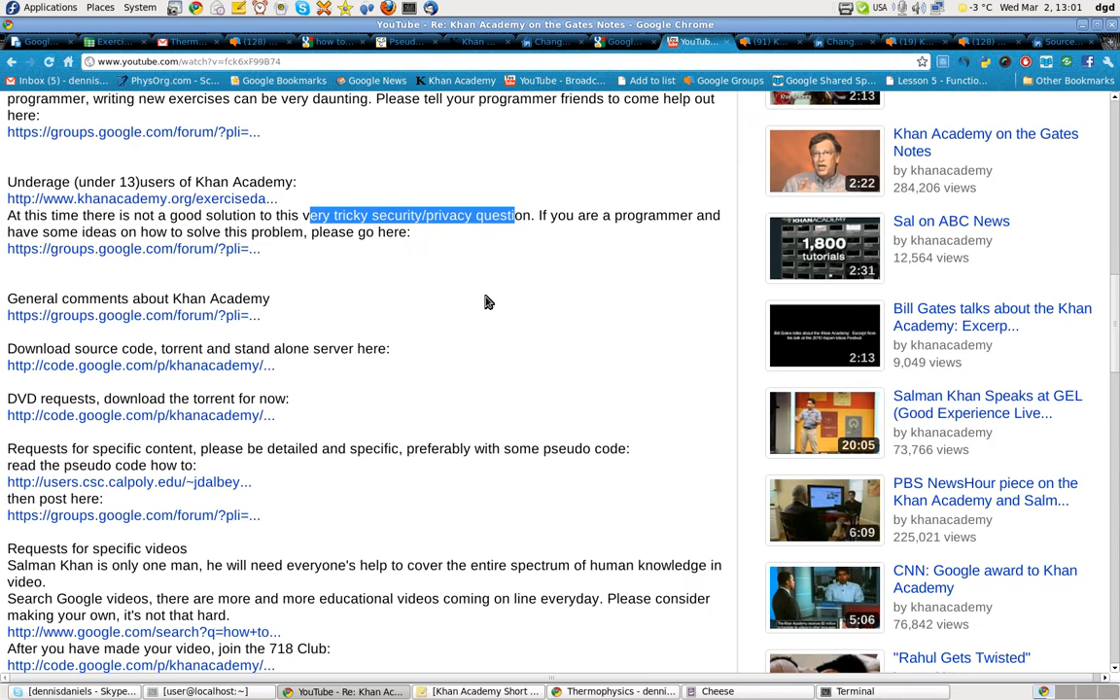
pyautogui.moveTo(409, 402)
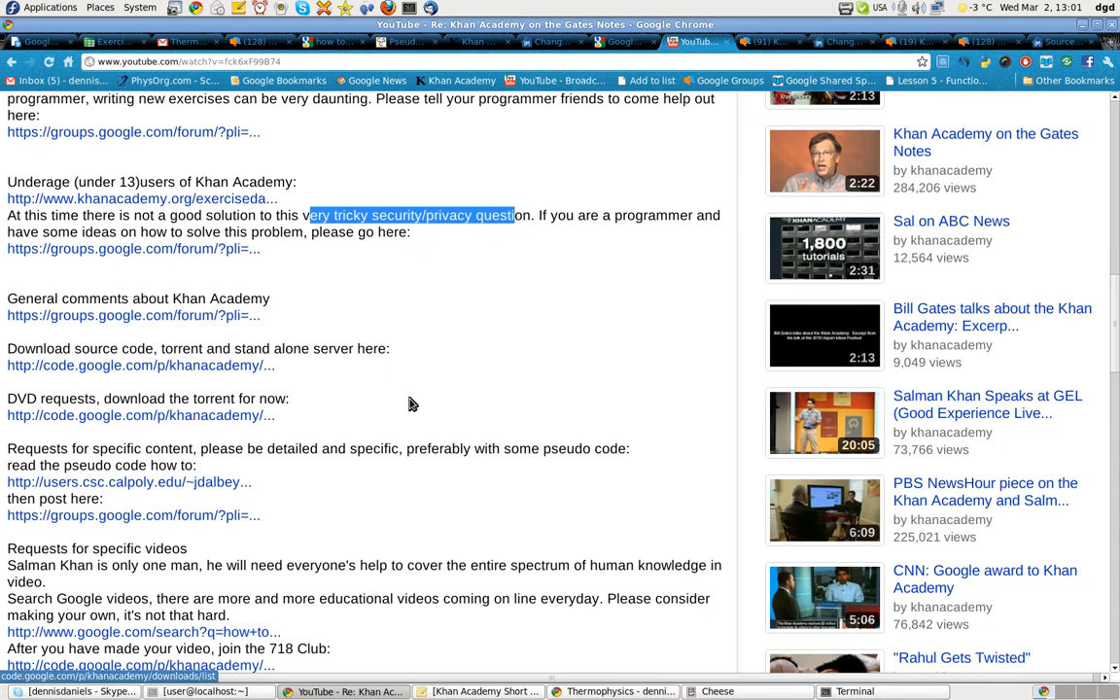
pyautogui.scroll(-3)
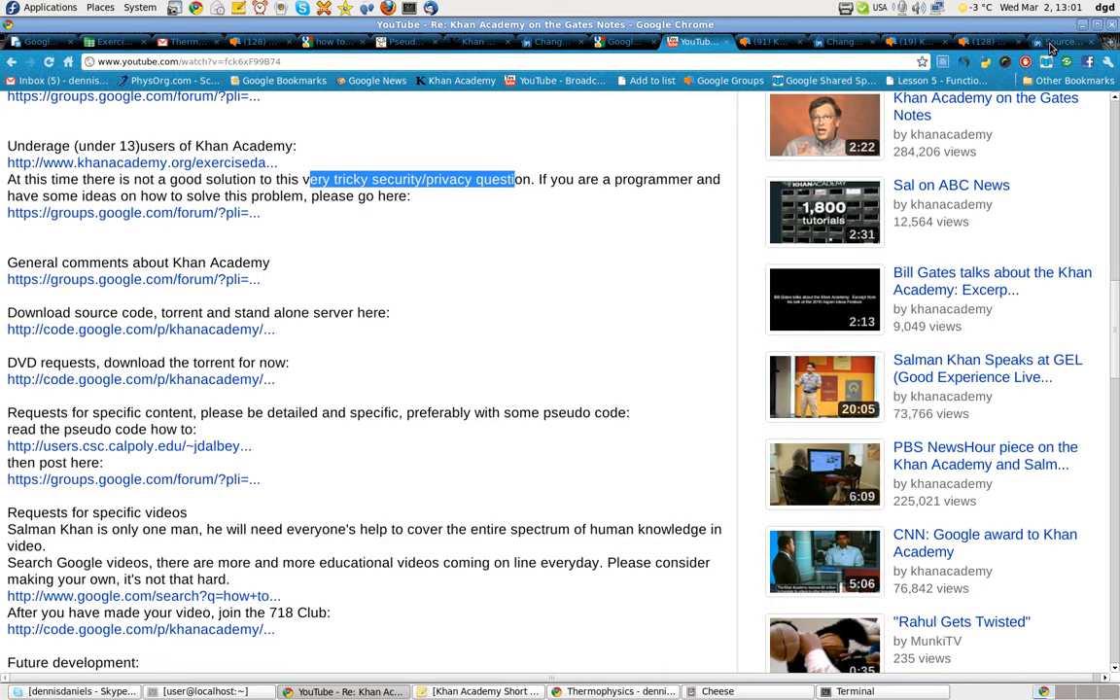
pyautogui.click(1060, 43)
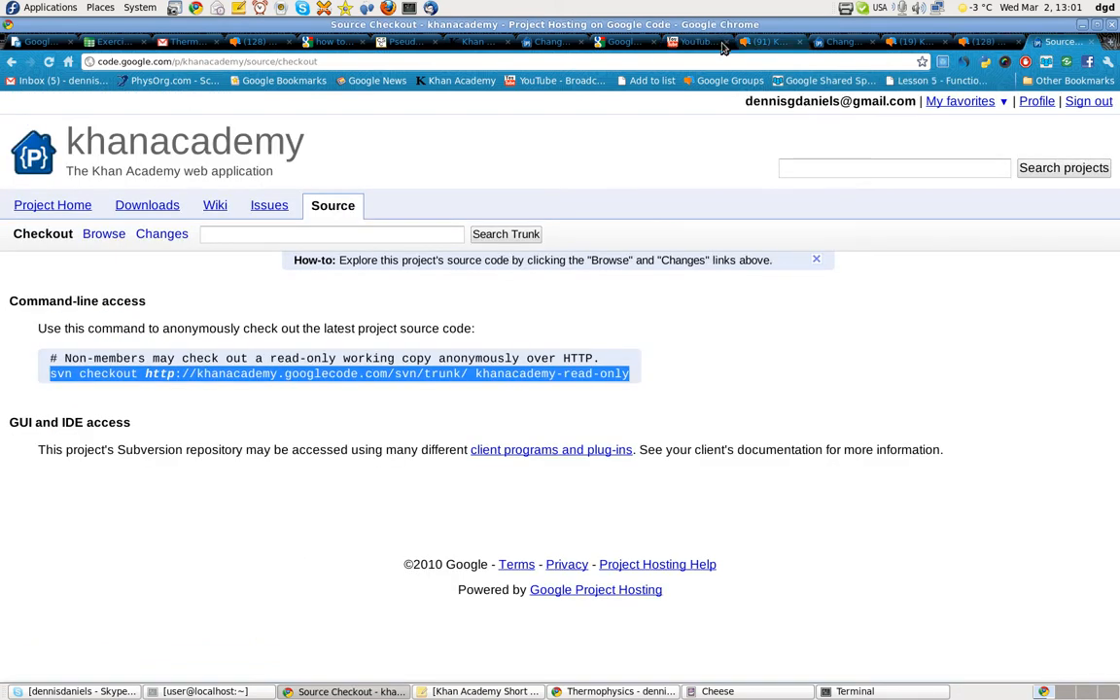
pyautogui.click(696, 42)
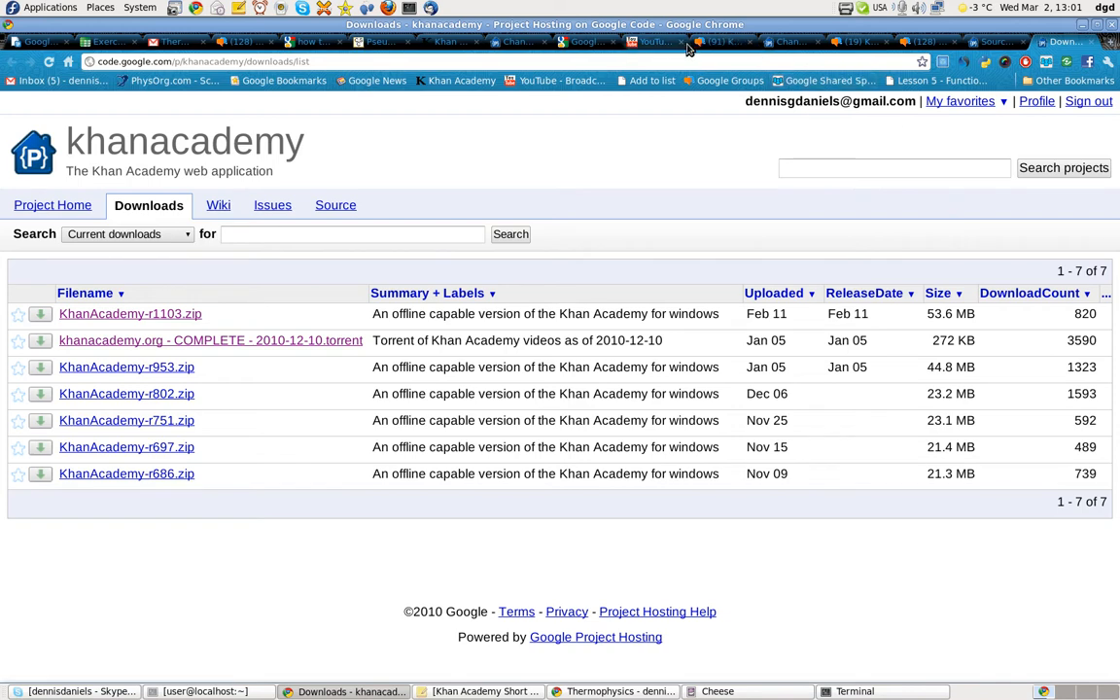
pyautogui.click(653, 43)
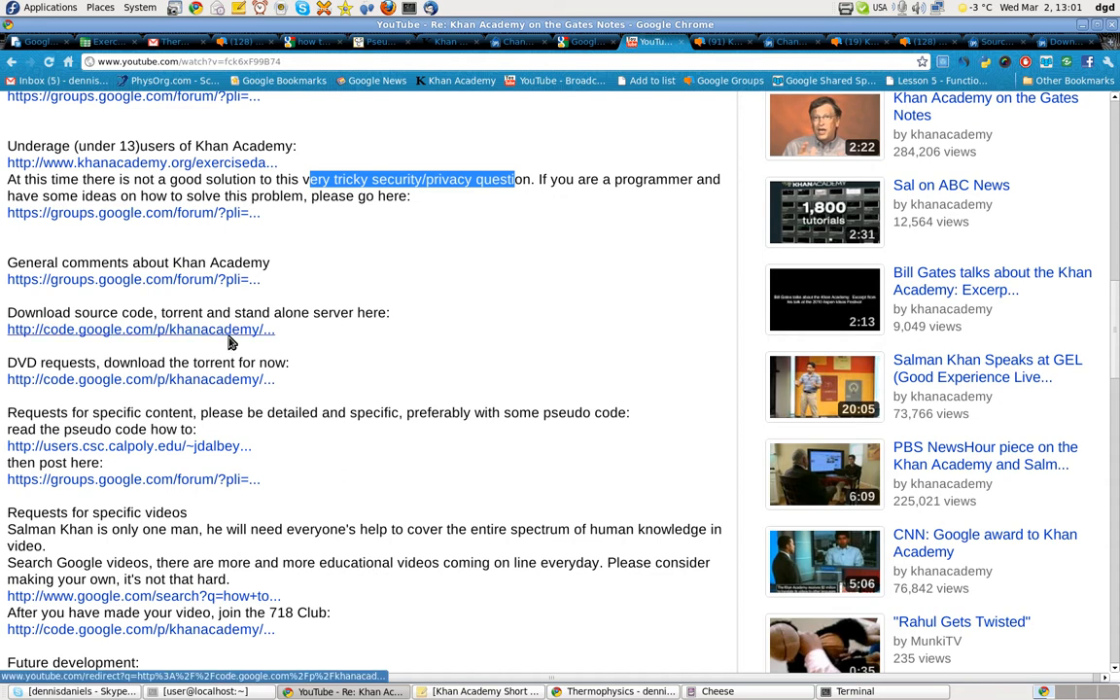
# - Scroll the description down to the pseudocode-request section with the Cal Poly link
pyautogui.scroll(-3)
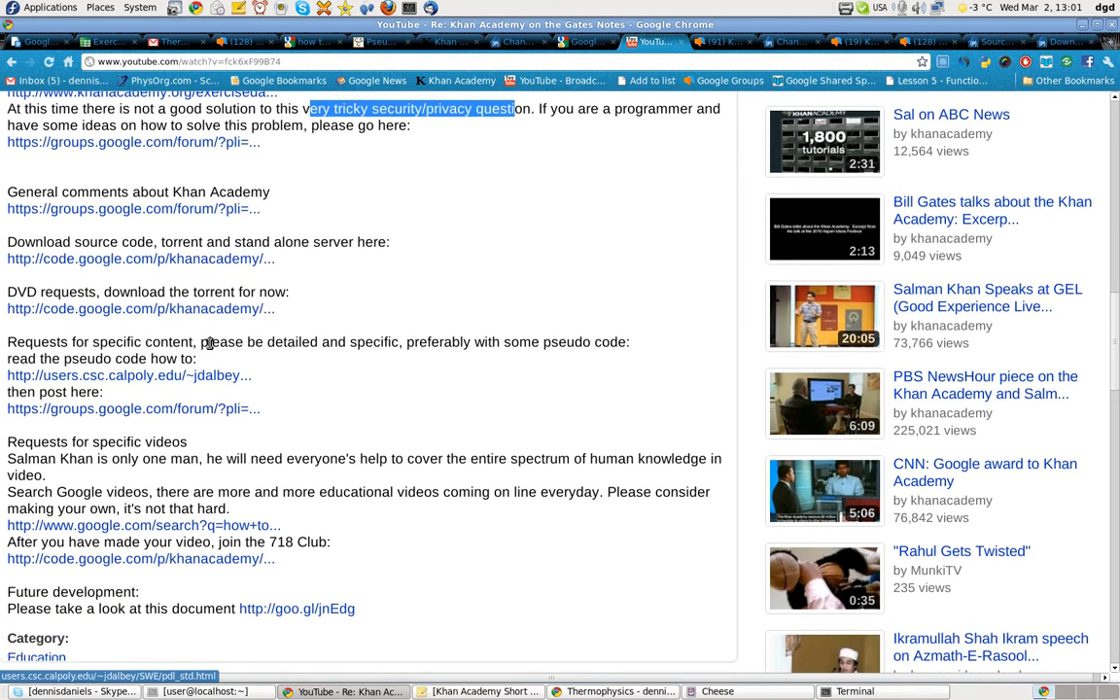
pyautogui.scroll(-3)
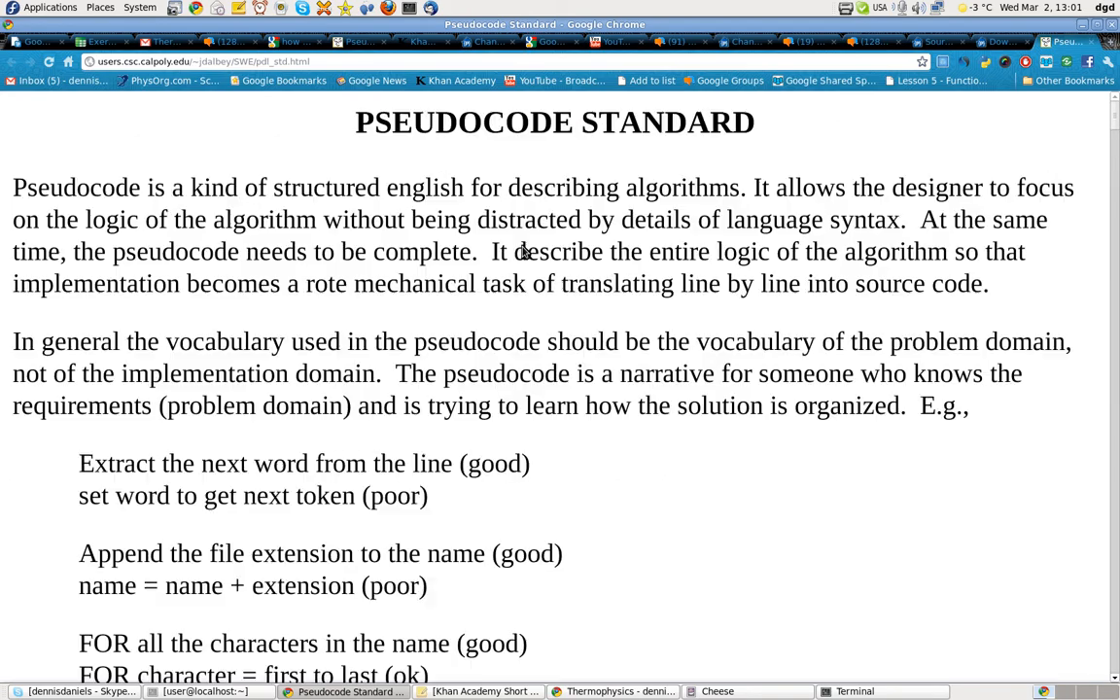
pyautogui.scroll(-3)
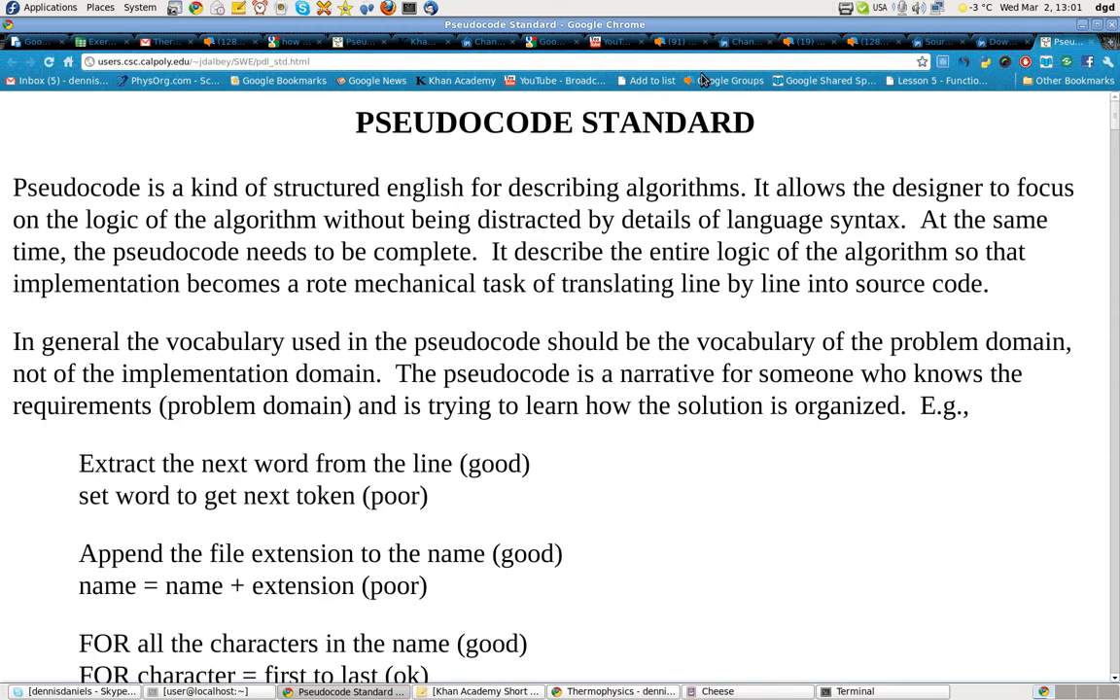
pyautogui.moveTo(612, 47)
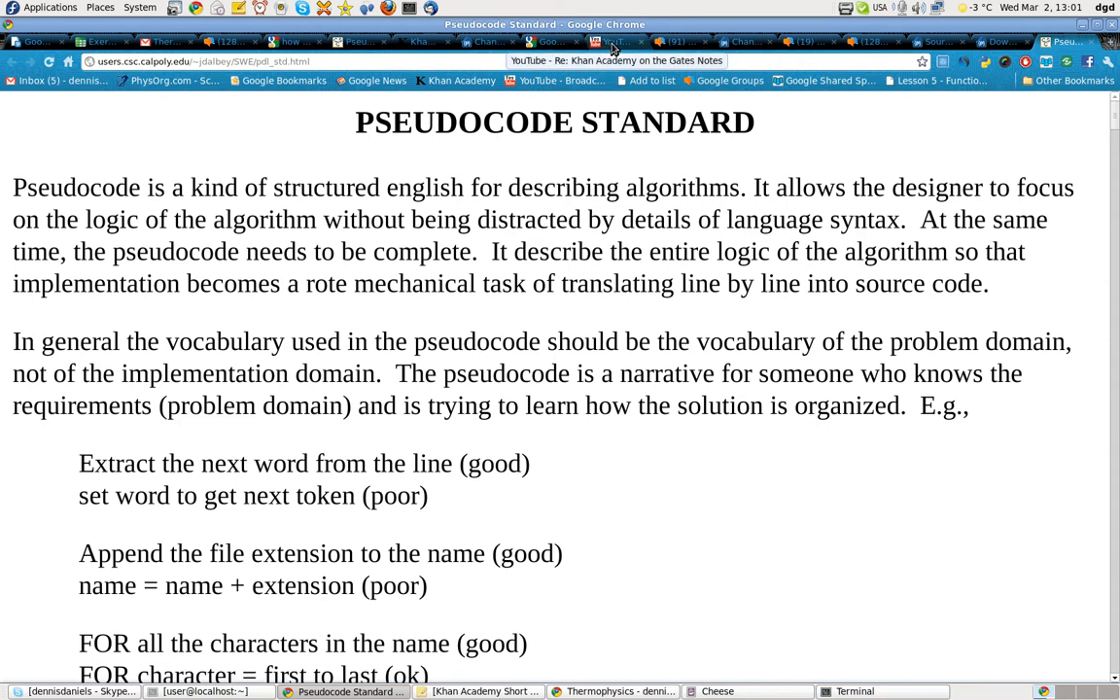
# - Glance at the goo.gl URL shortener, then return to the description's specific-video requests
pyautogui.click(613, 41)
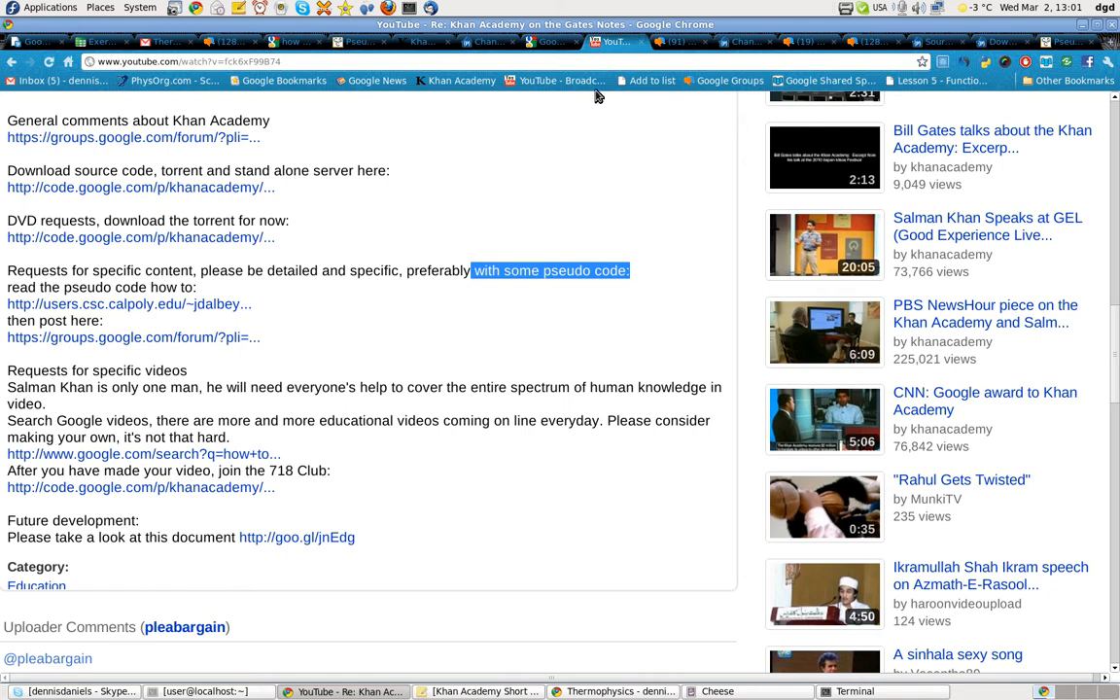
pyautogui.click(552, 43)
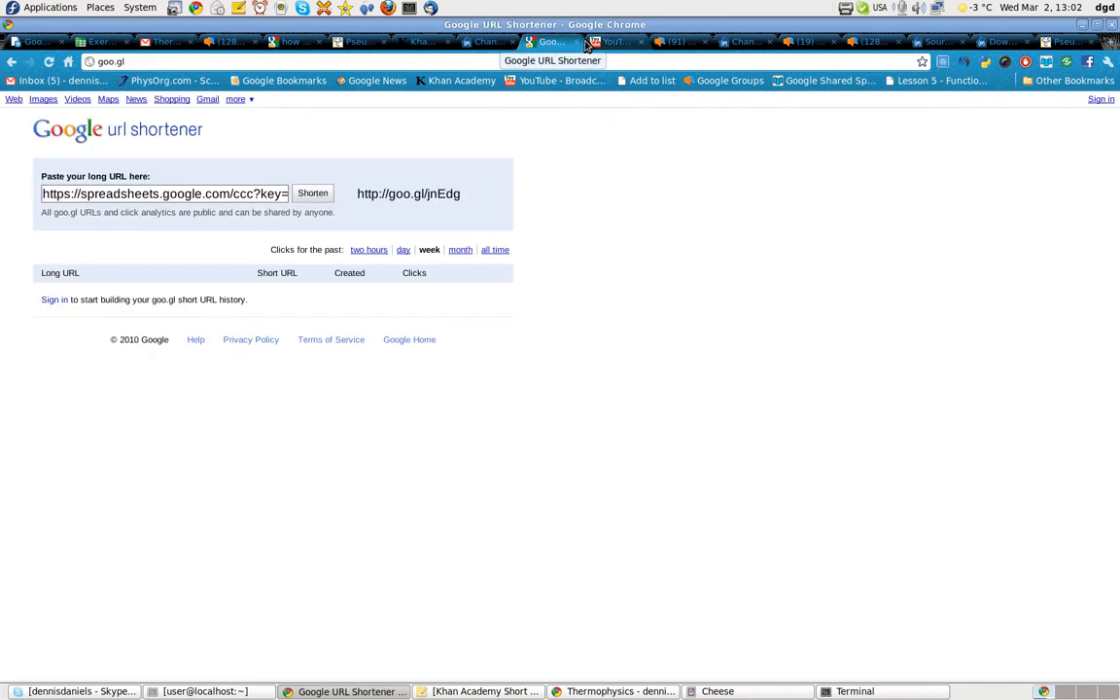
pyautogui.click(613, 41)
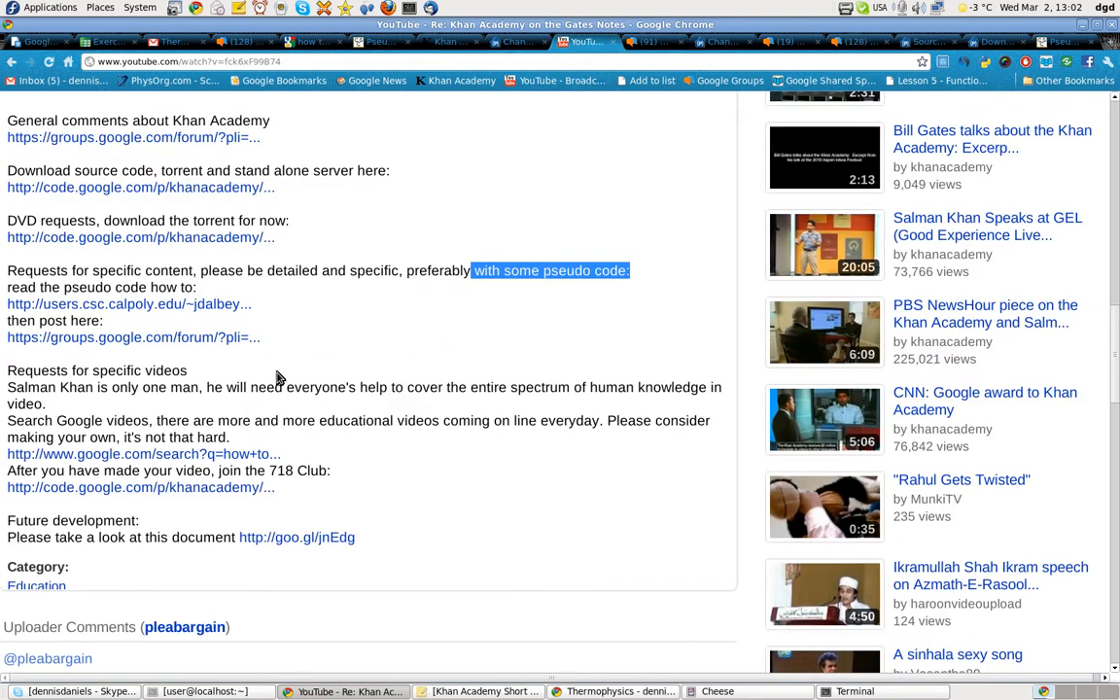
pyautogui.moveTo(321, 350)
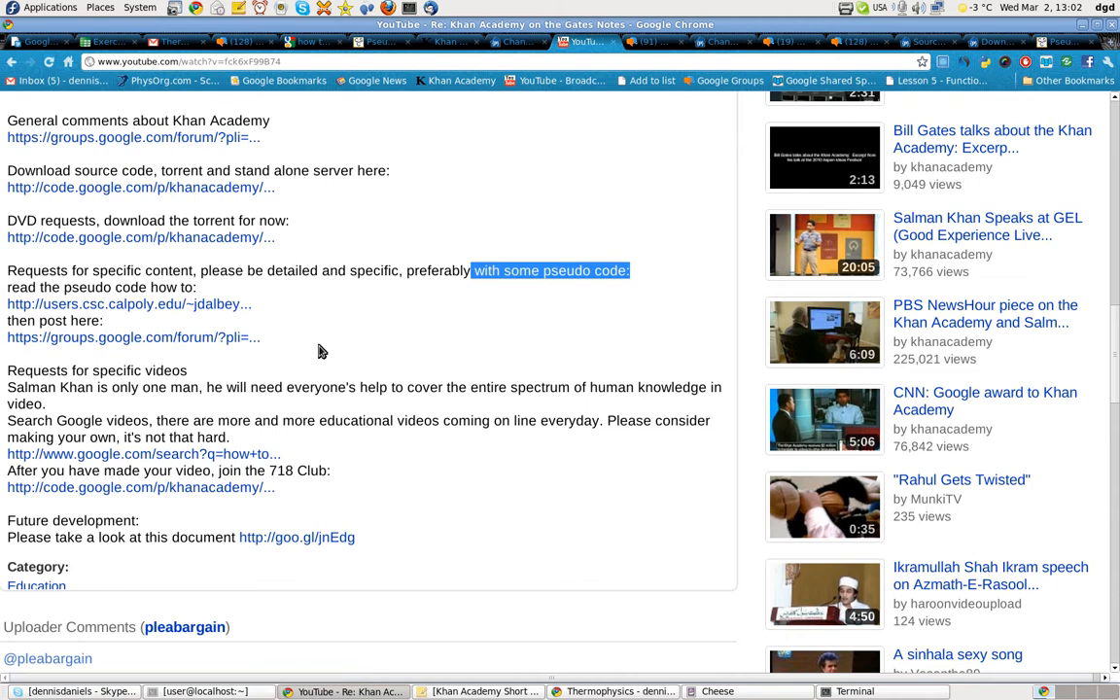
pyautogui.moveTo(315, 352)
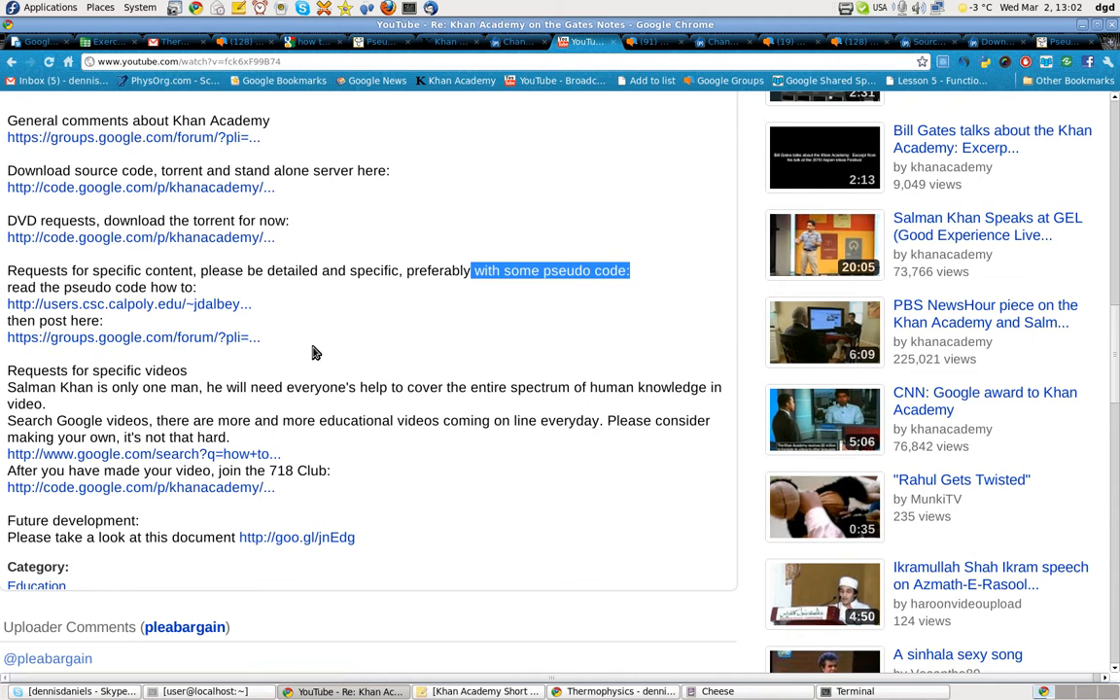
pyautogui.scroll(-3)
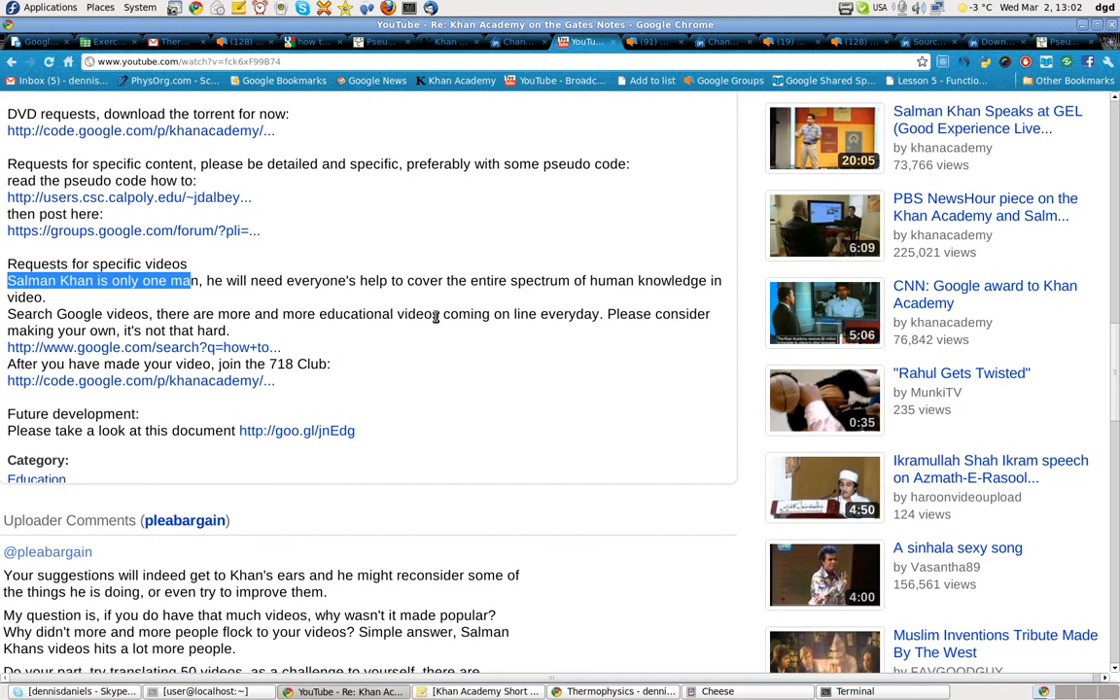
pyautogui.moveTo(342, 354)
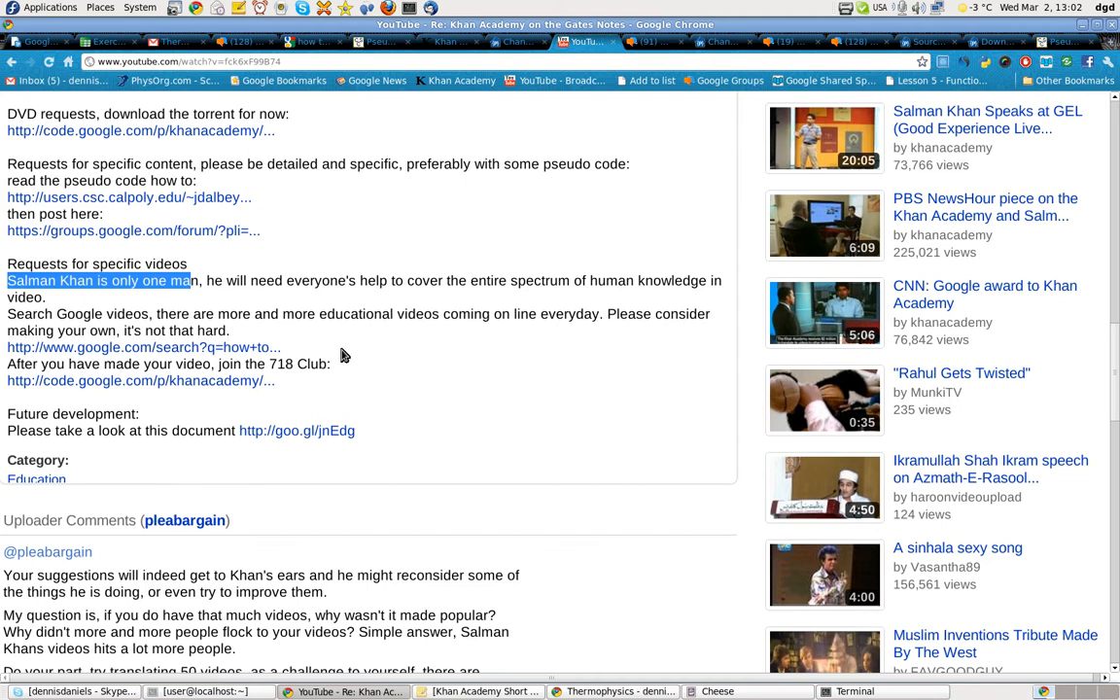
pyautogui.moveTo(173, 354)
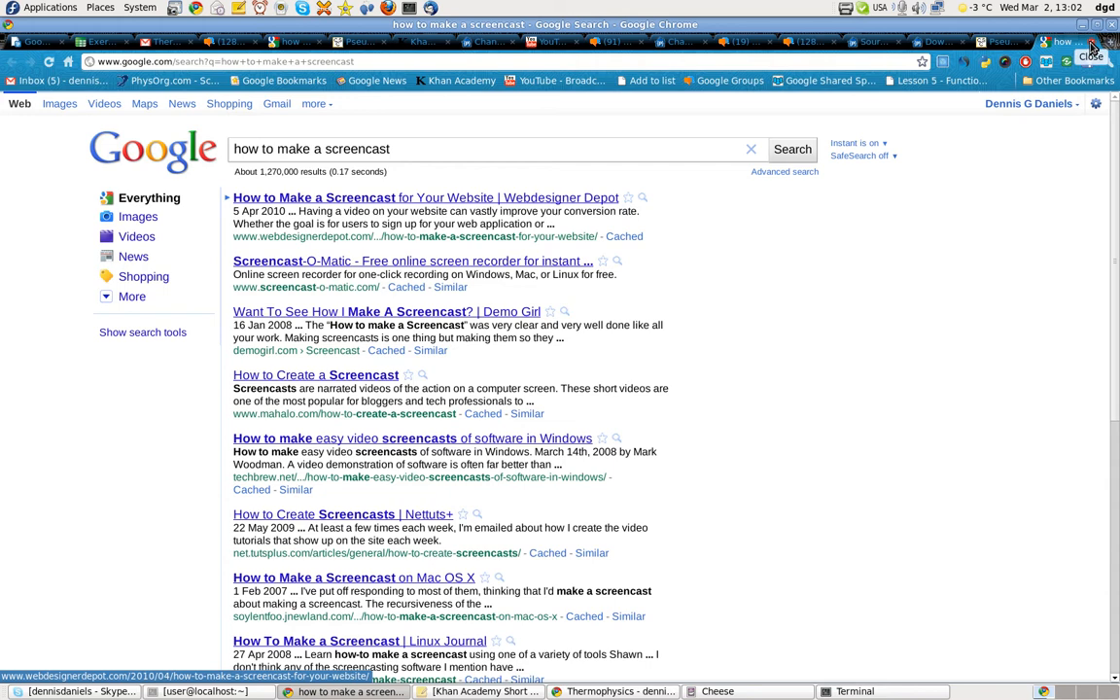
pyautogui.click(552, 41)
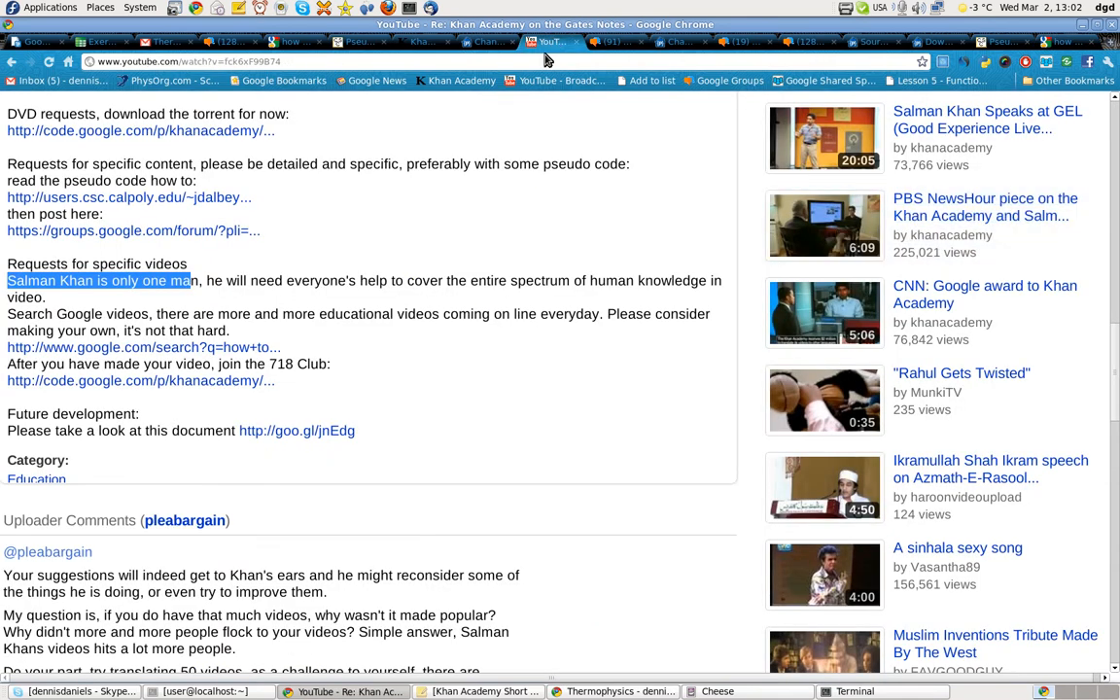
pyautogui.moveTo(432, 406)
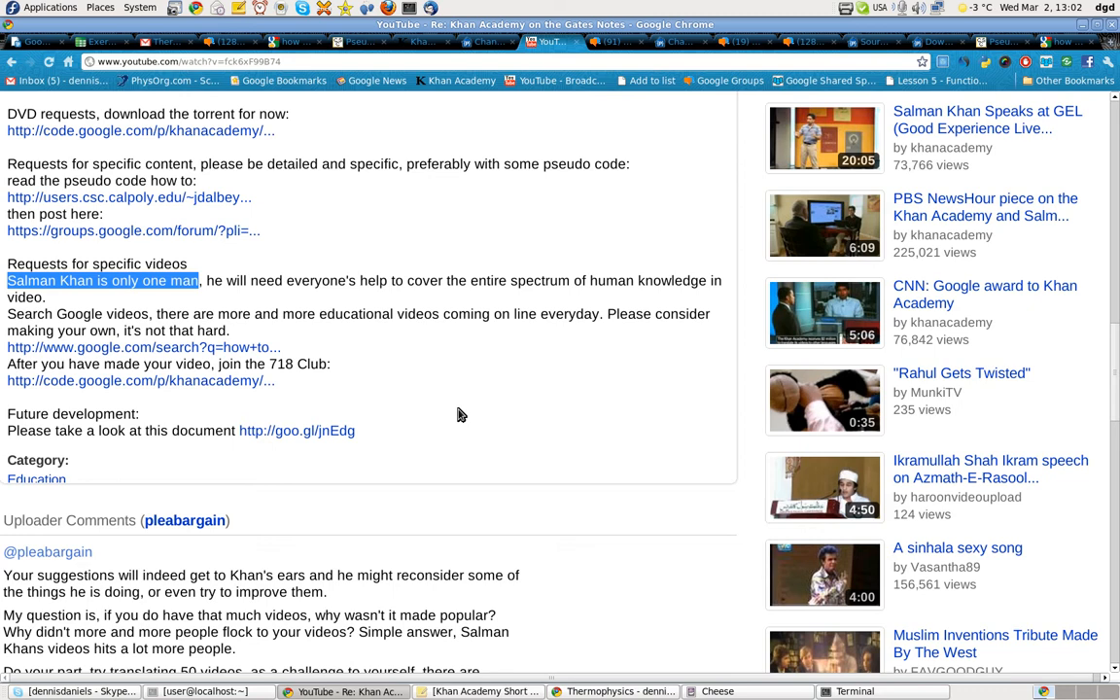
pyautogui.moveTo(462, 406)
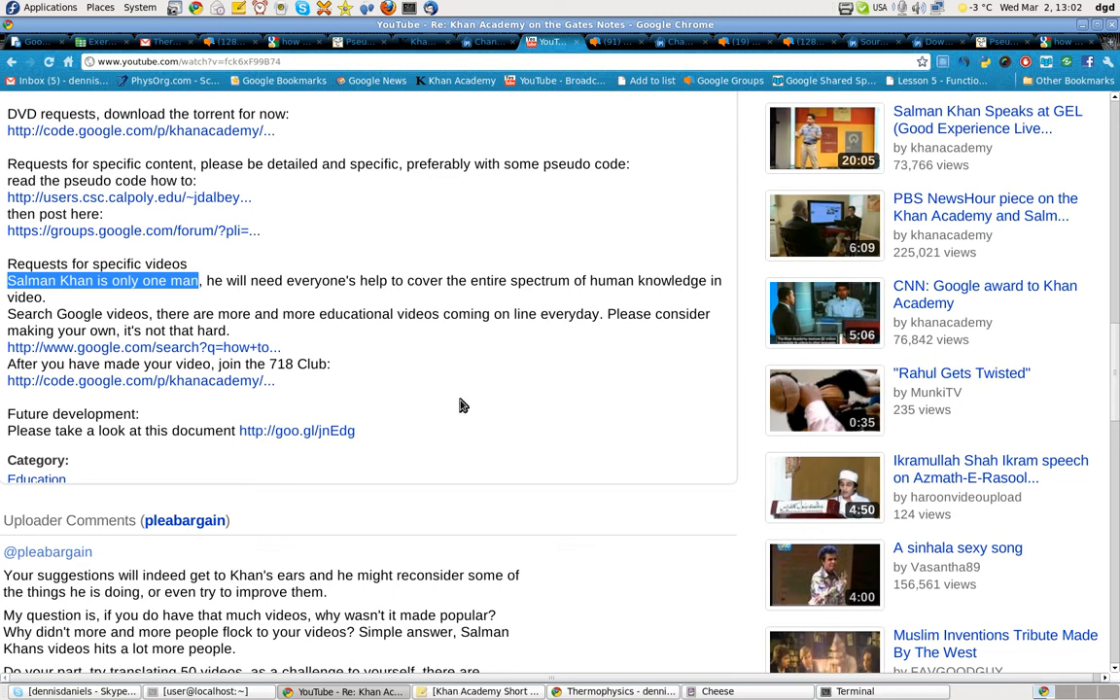
pyautogui.moveTo(569, 321)
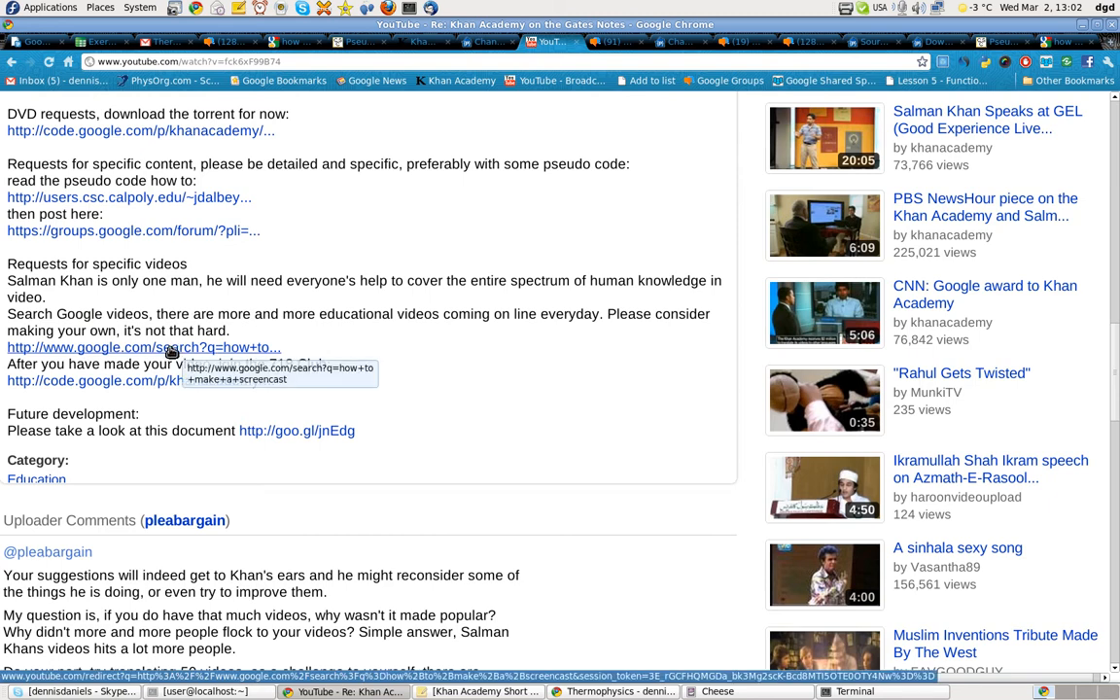
# - View Issue 718 'User-contributed videos' from the '718 Club' link, then return to the FAQ description
pyautogui.scroll(-3)
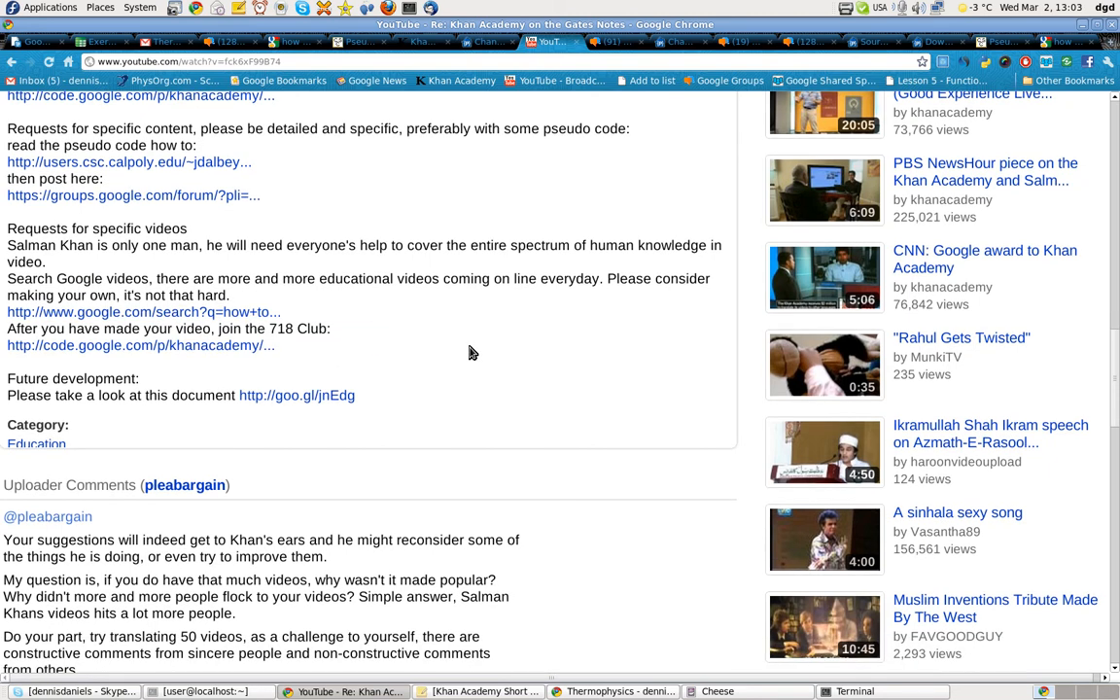
pyautogui.moveTo(213, 356)
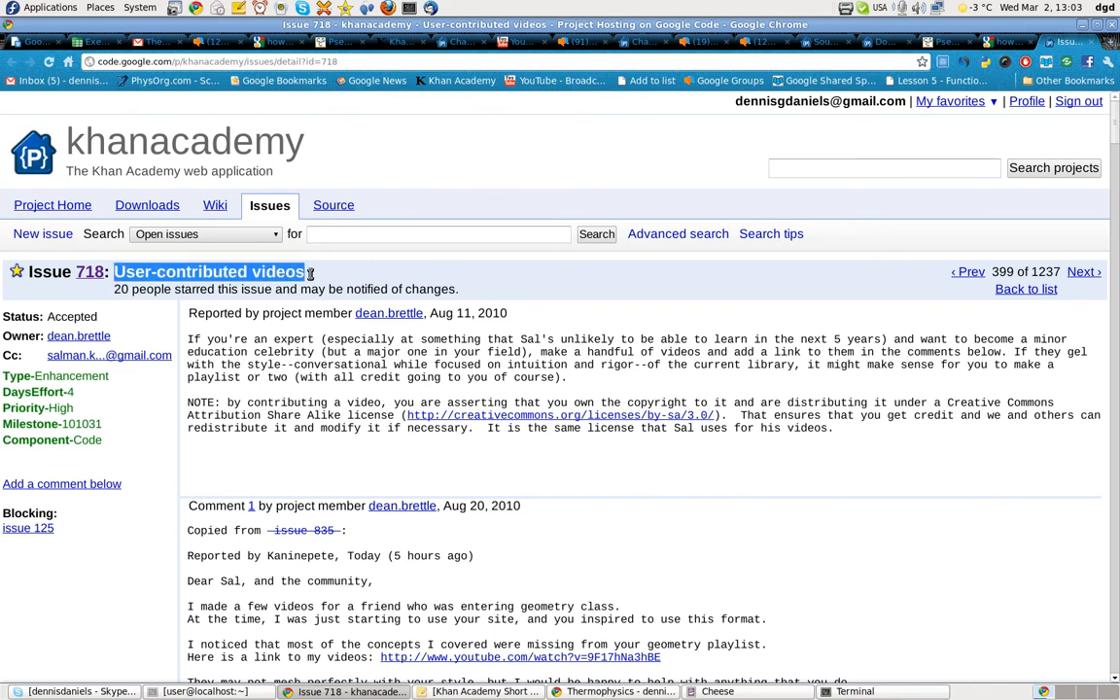
pyautogui.moveTo(501, 276)
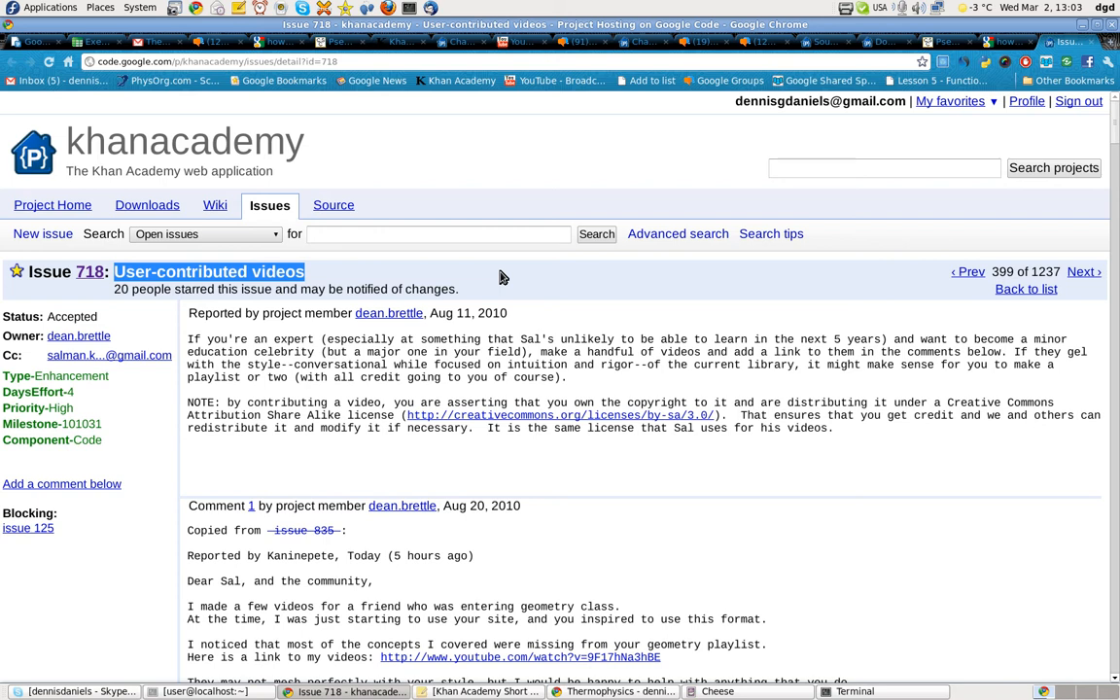
pyautogui.moveTo(515, 112)
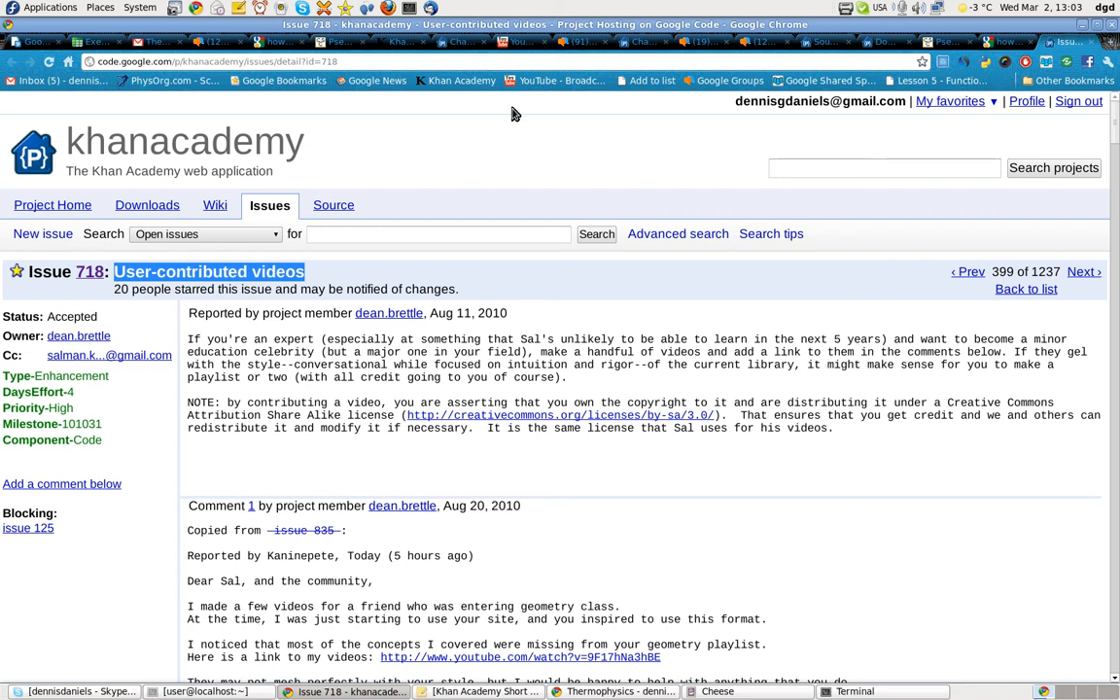
pyautogui.click(521, 43)
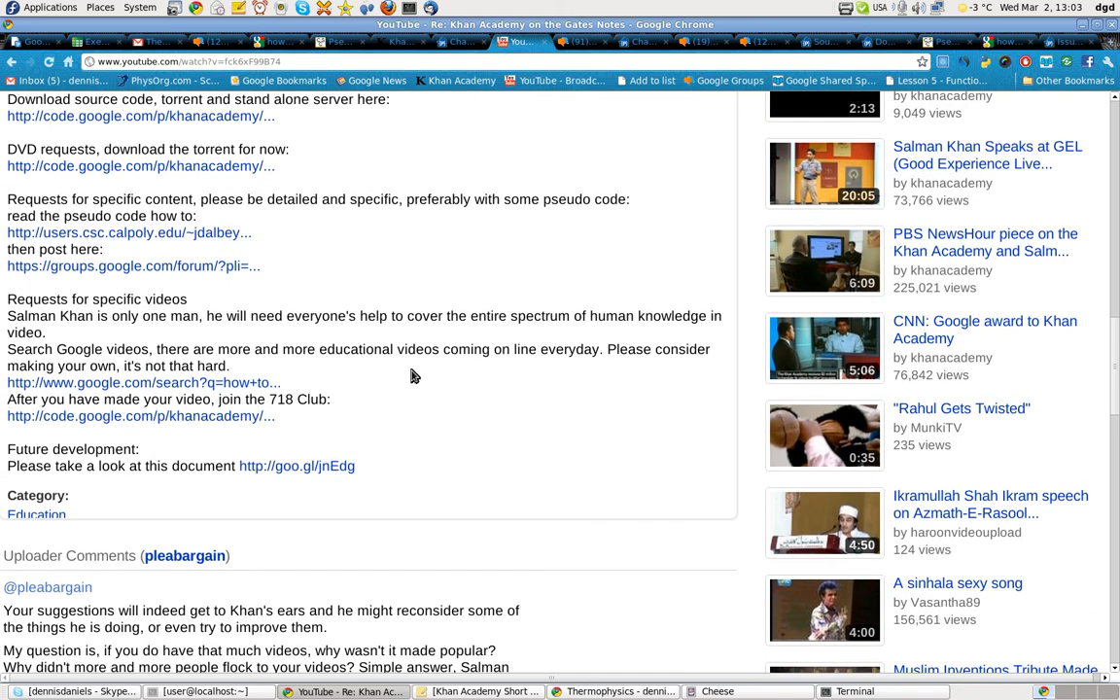
# - Show the khanacademy project's committed changes list, topped by revision r1236
pyautogui.click(884, 42)
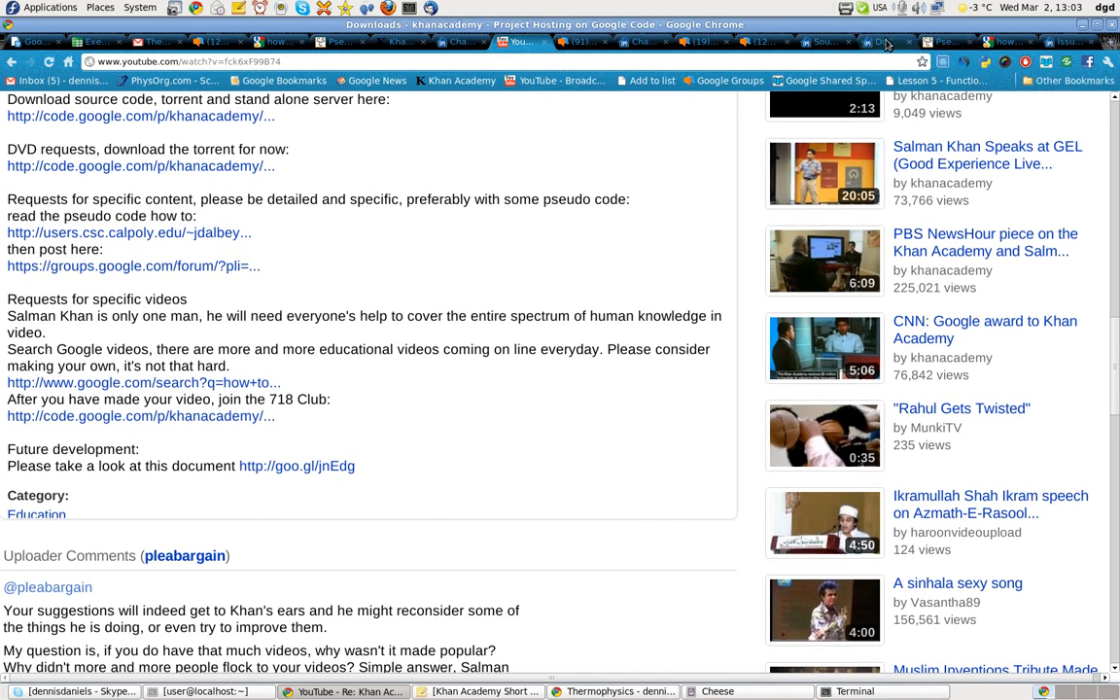
pyautogui.click(824, 43)
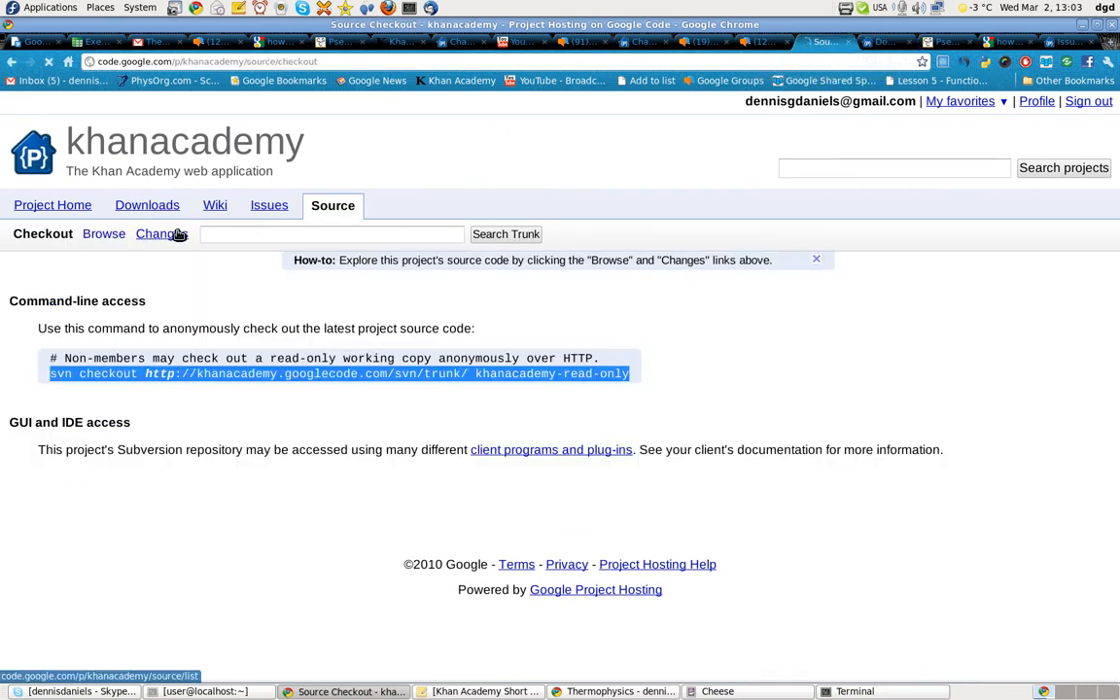
pyautogui.click(160, 233)
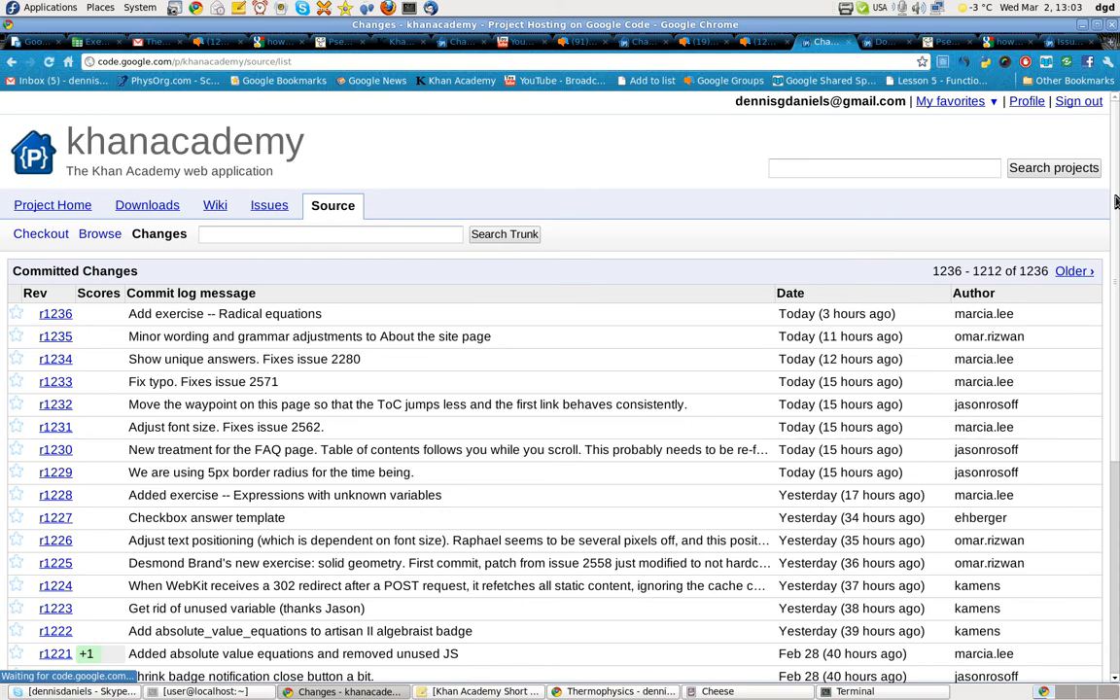